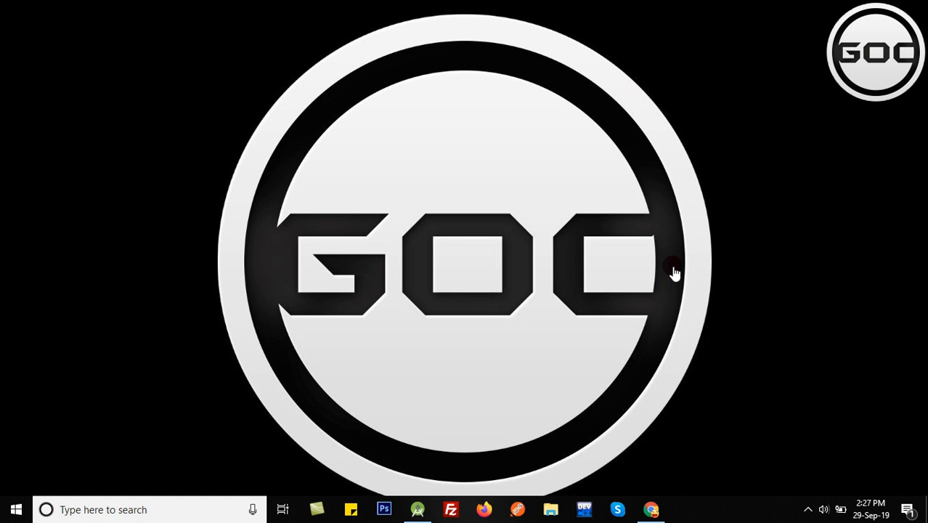
pyautogui.moveTo(662, 264)
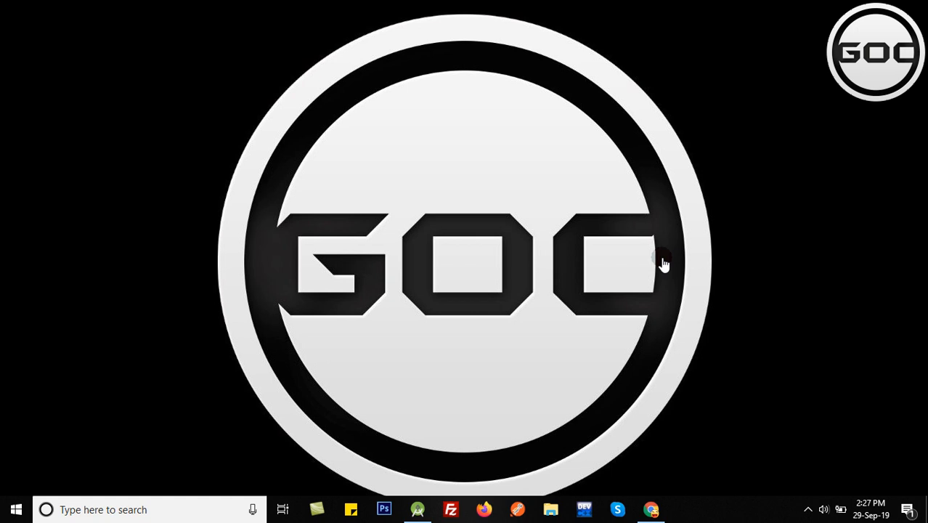
pyautogui.moveTo(659, 461)
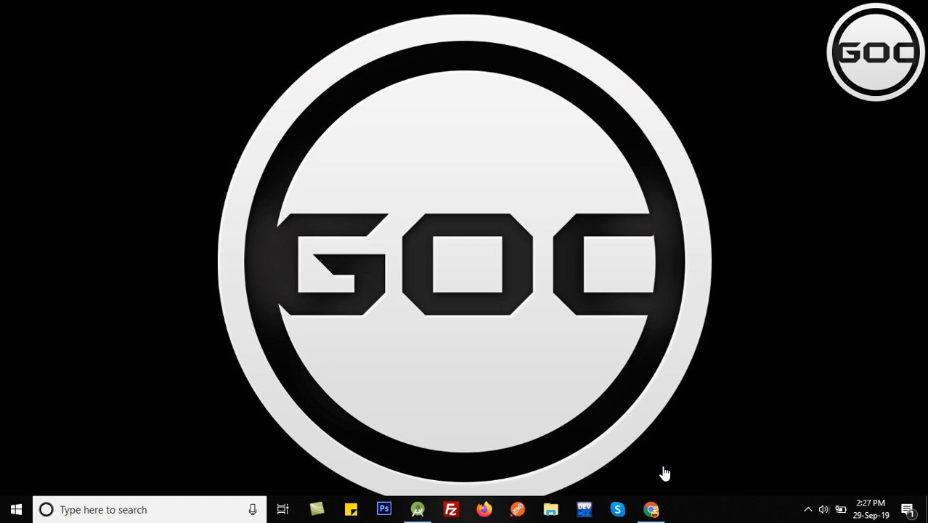
pyautogui.moveTo(650, 508)
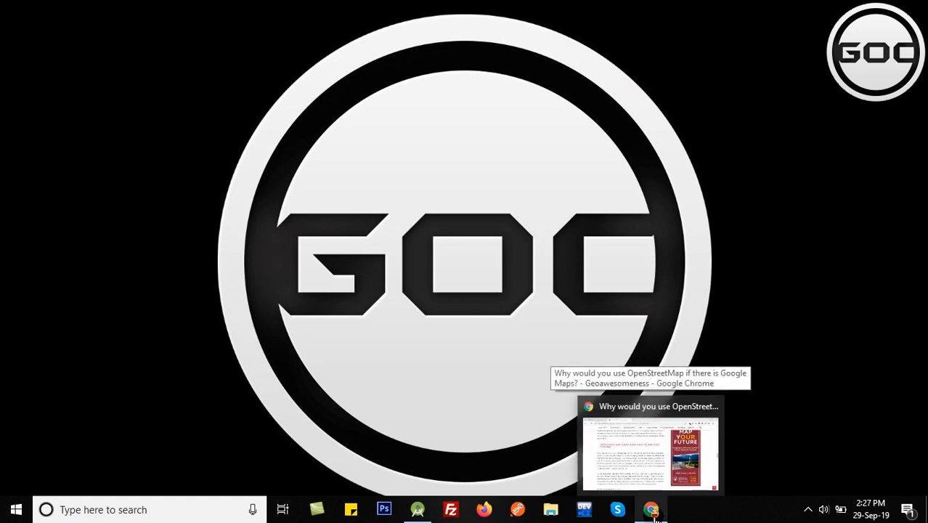
# Step: Read through the article's sections on OSM's free availability, community mapping and commercial data suppliers
pyautogui.click(650, 442)
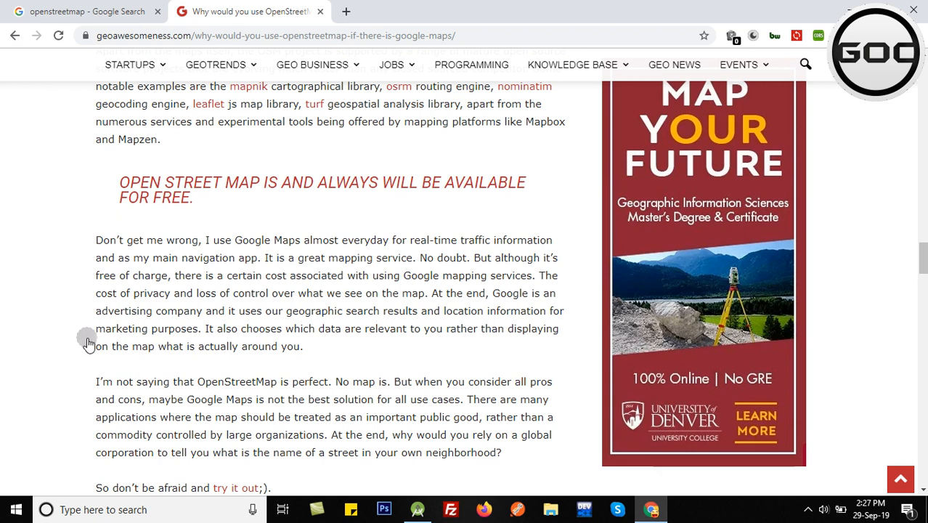
pyautogui.moveTo(89, 337)
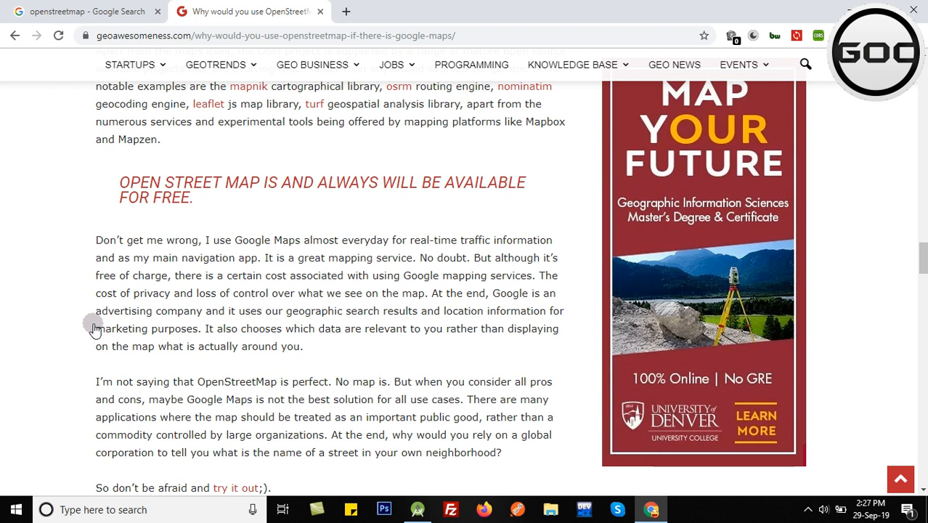
pyautogui.scroll(3)
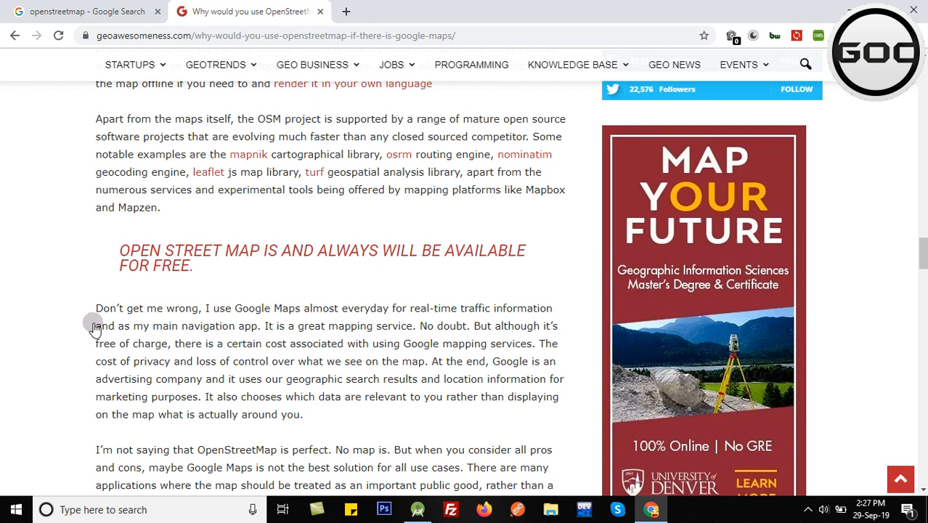
pyautogui.moveTo(97, 318)
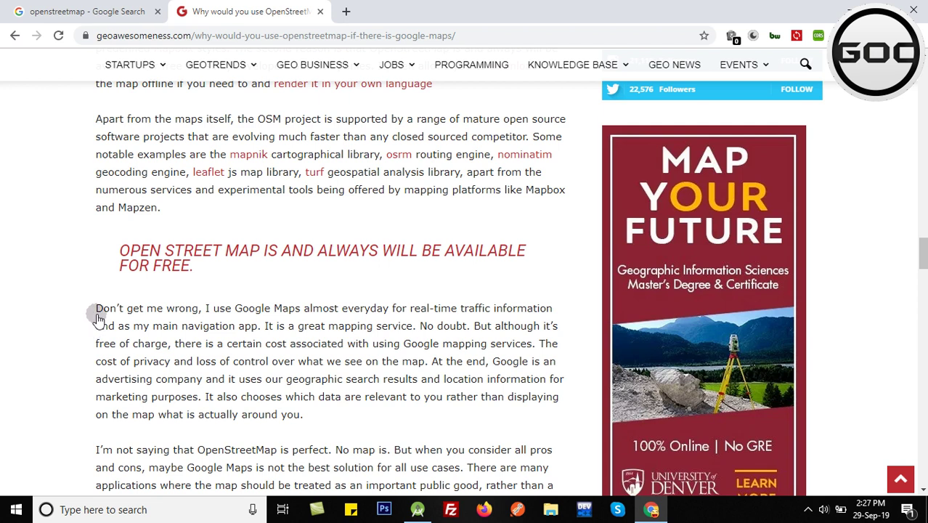
pyautogui.scroll(-3)
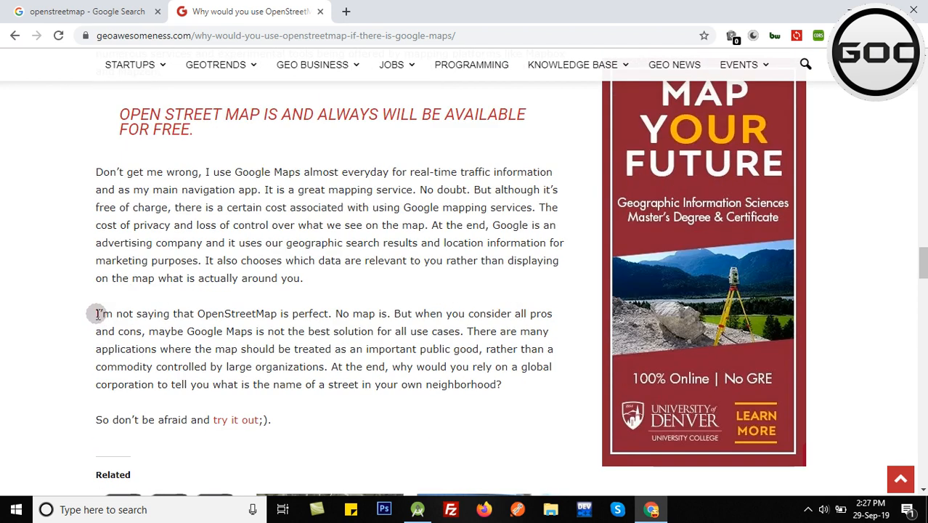
pyautogui.scroll(3)
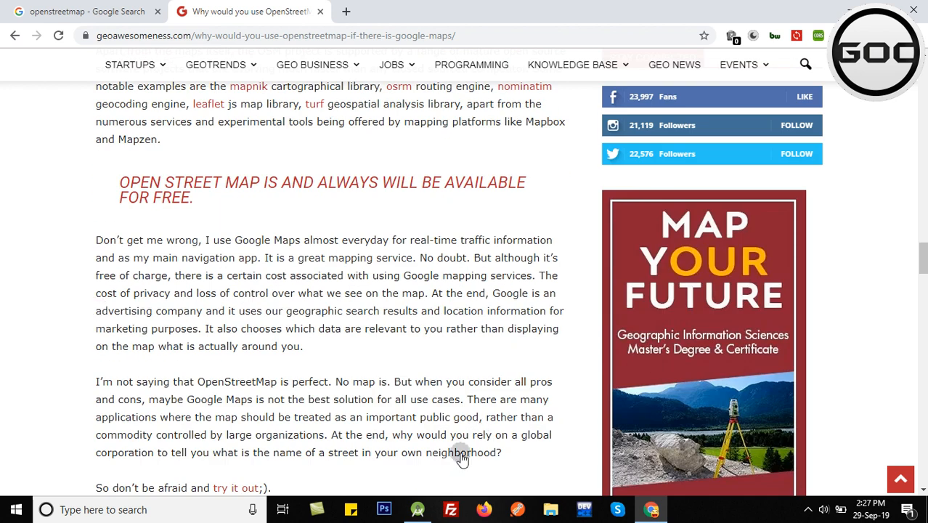
pyautogui.moveTo(413, 377)
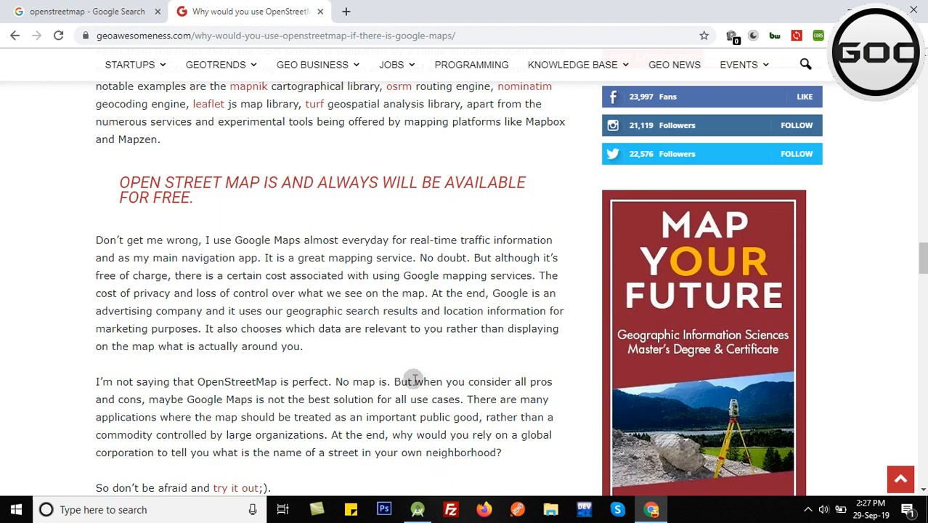
pyautogui.scroll(3)
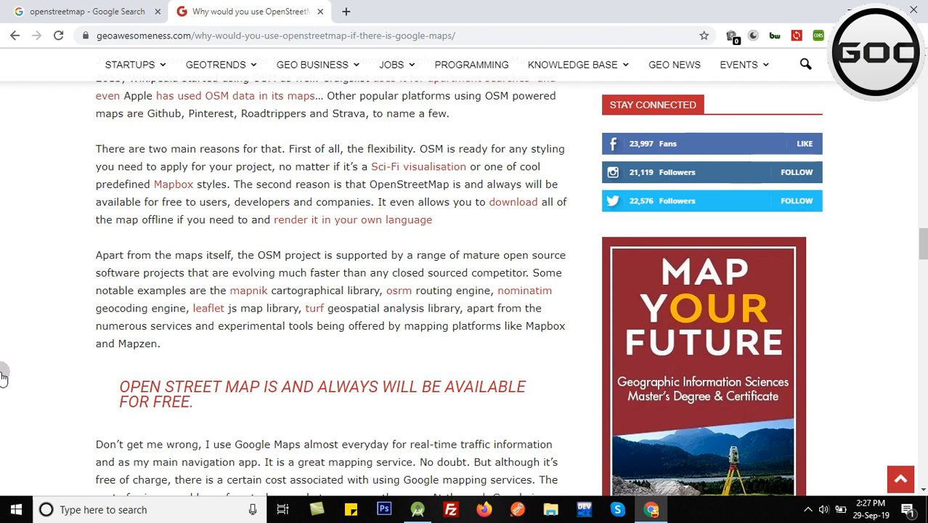
pyautogui.scroll(3)
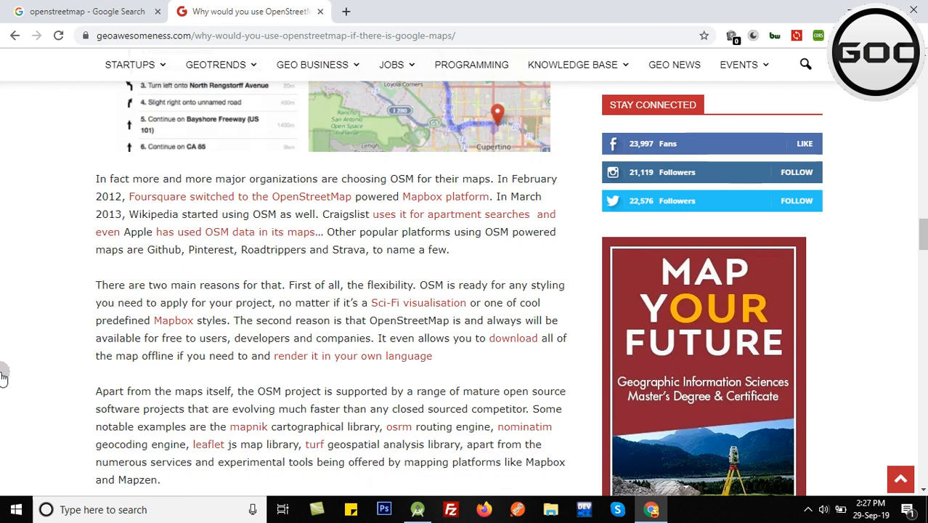
pyautogui.scroll(-3)
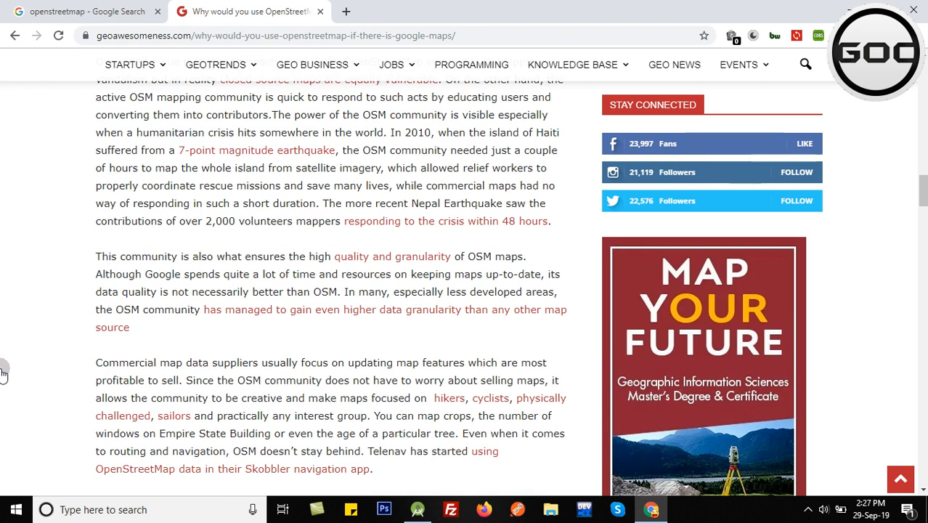
pyautogui.scroll(-3)
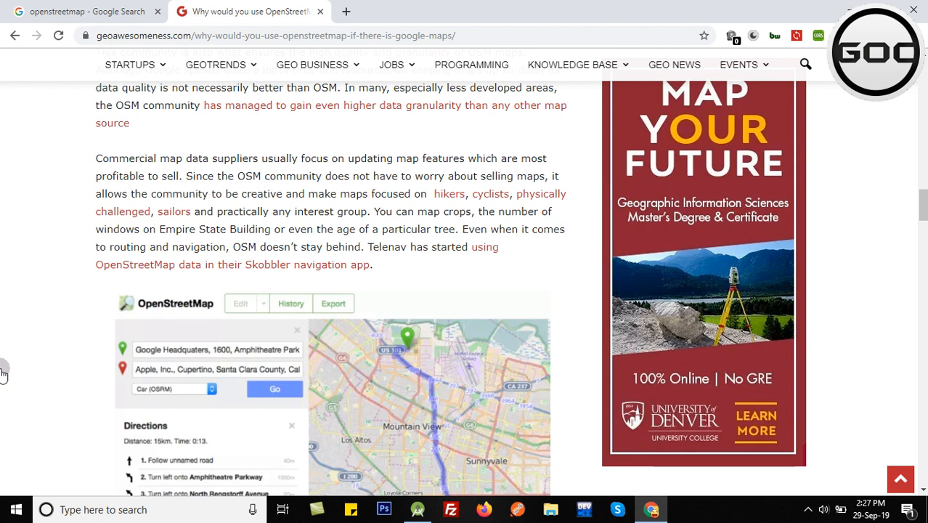
pyautogui.scroll(3)
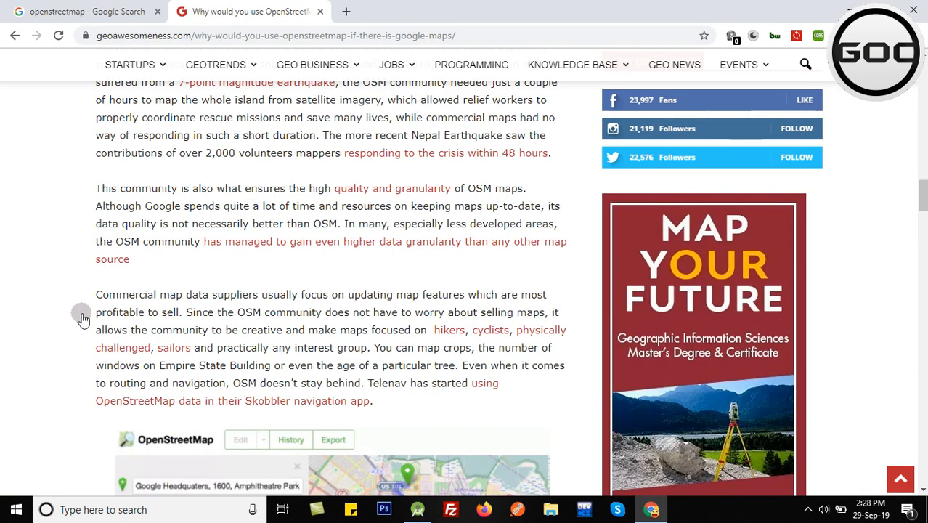
# Step: Switch to the app's build.gradle and scroll through its dependencies block
pyautogui.click(417, 508)
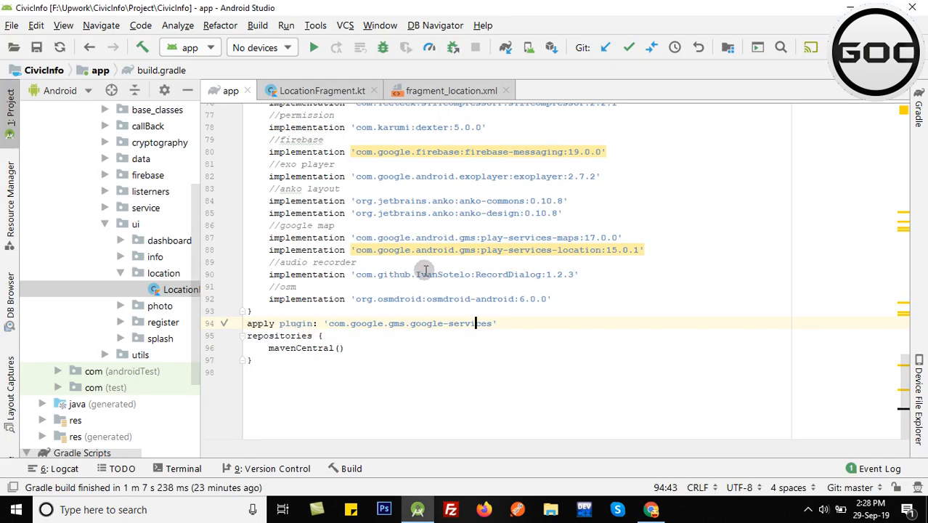
pyautogui.moveTo(264, 285)
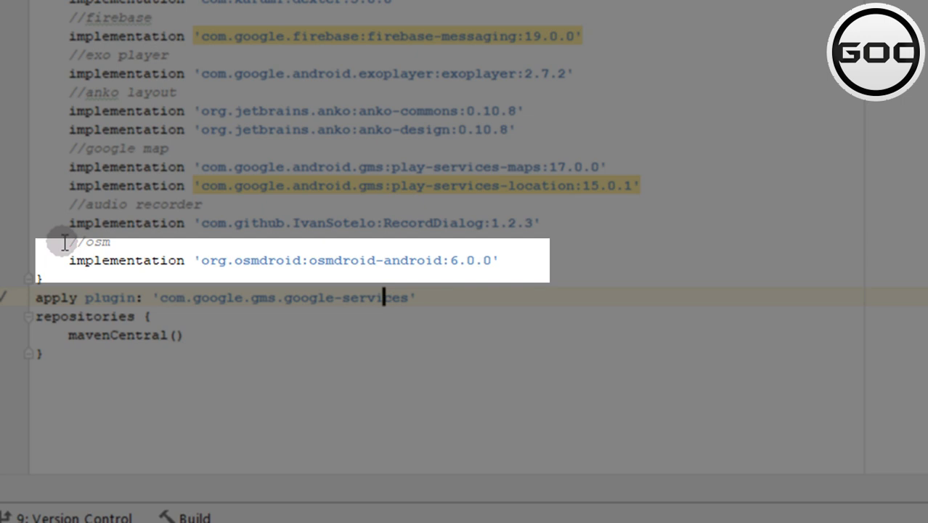
pyautogui.scroll(3)
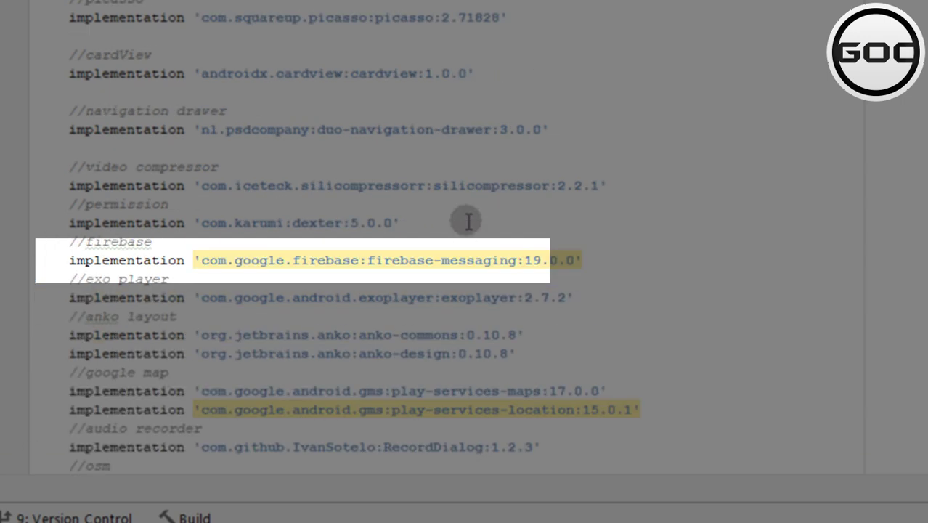
pyautogui.scroll(3)
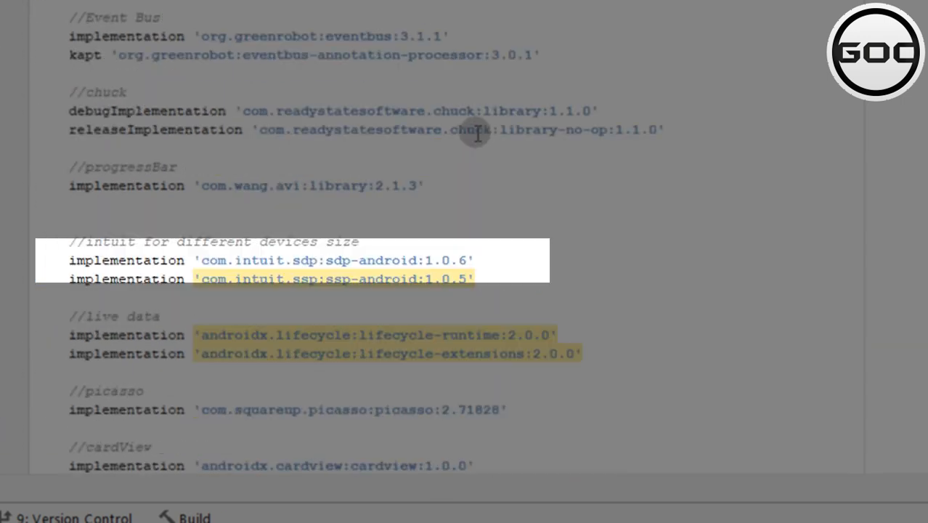
pyautogui.scroll(-3)
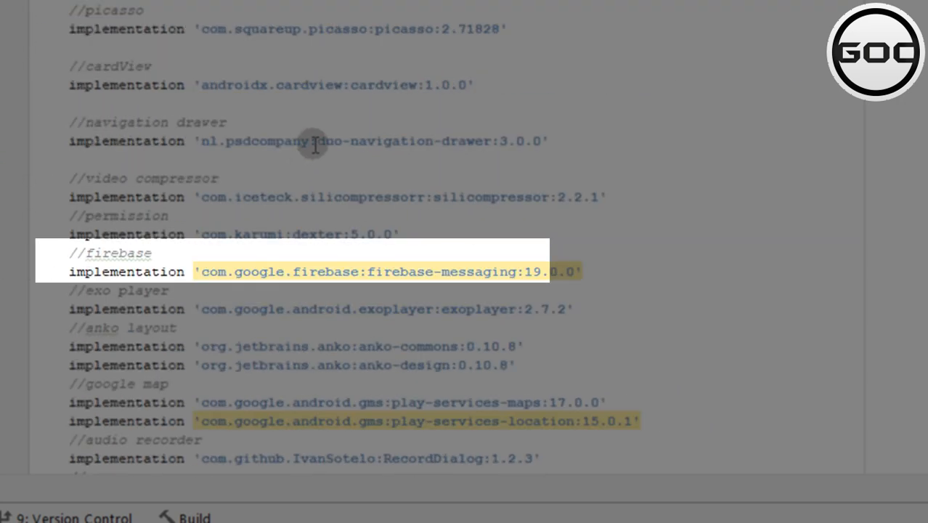
pyautogui.scroll(-3)
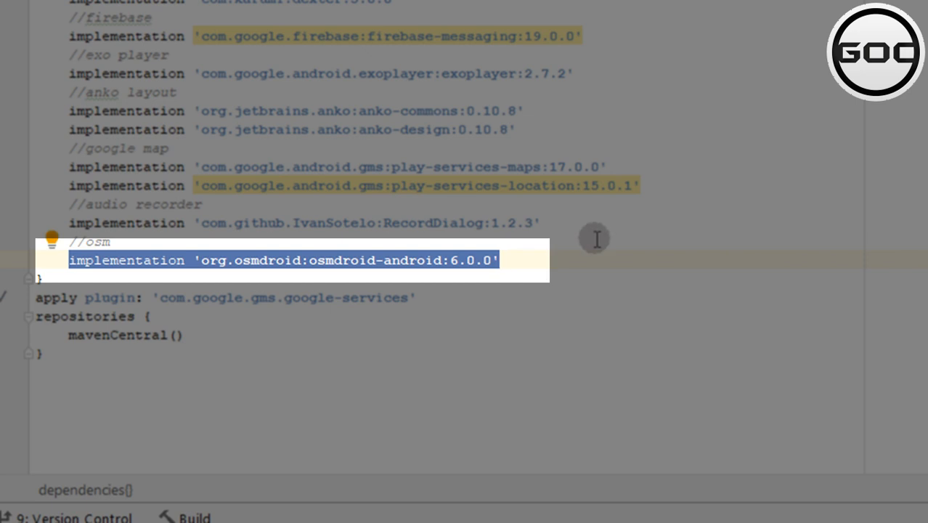
# Step: Select the osmdroid-android 6.0.0 implementation line under the osm comment
pyautogui.click(111, 241)
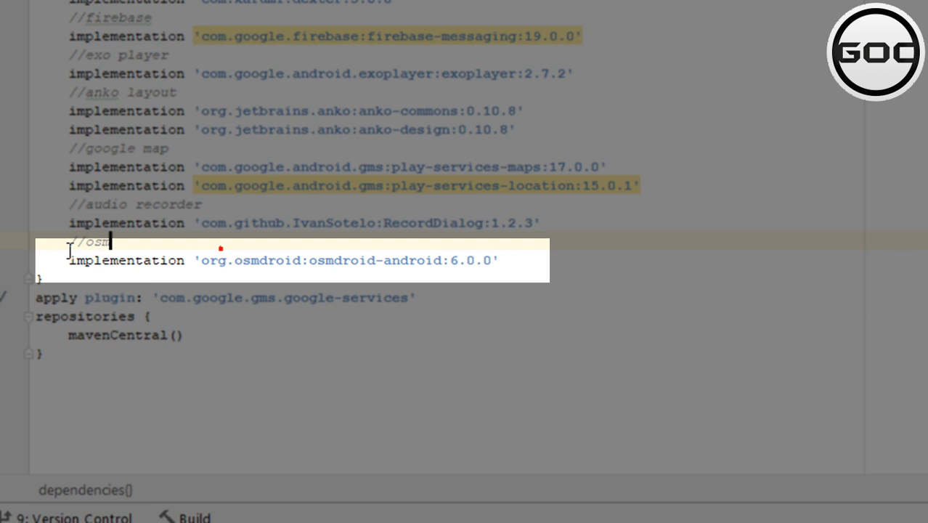
pyautogui.moveTo(87, 241); pyautogui.dragTo(418, 297)
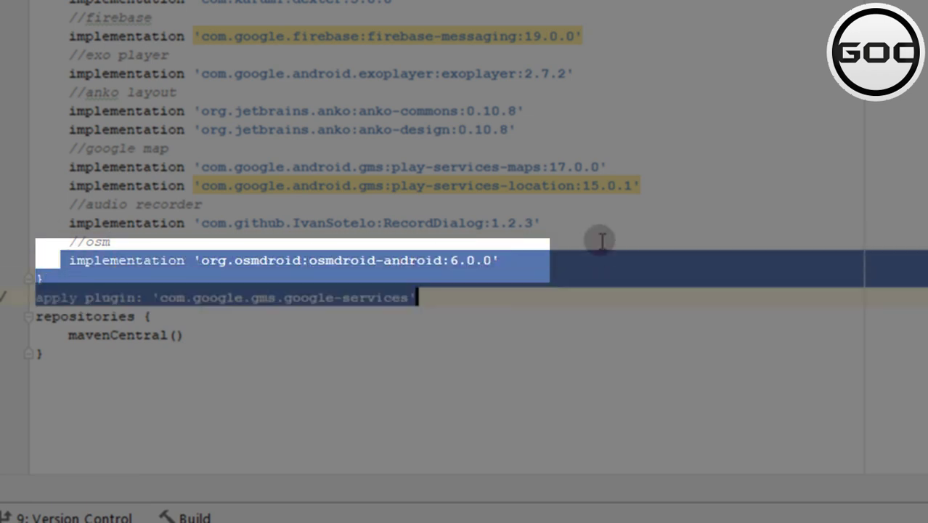
pyautogui.moveTo(328, 261)
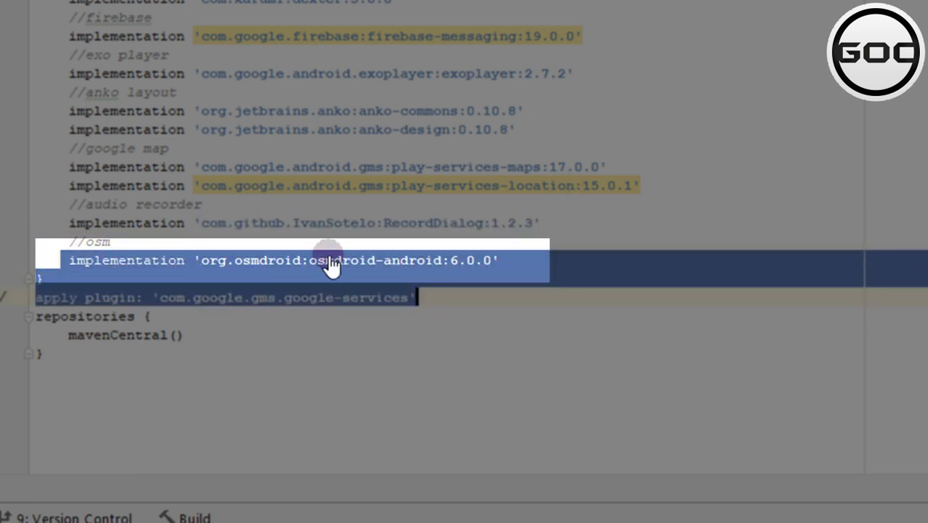
pyautogui.click(334, 260)
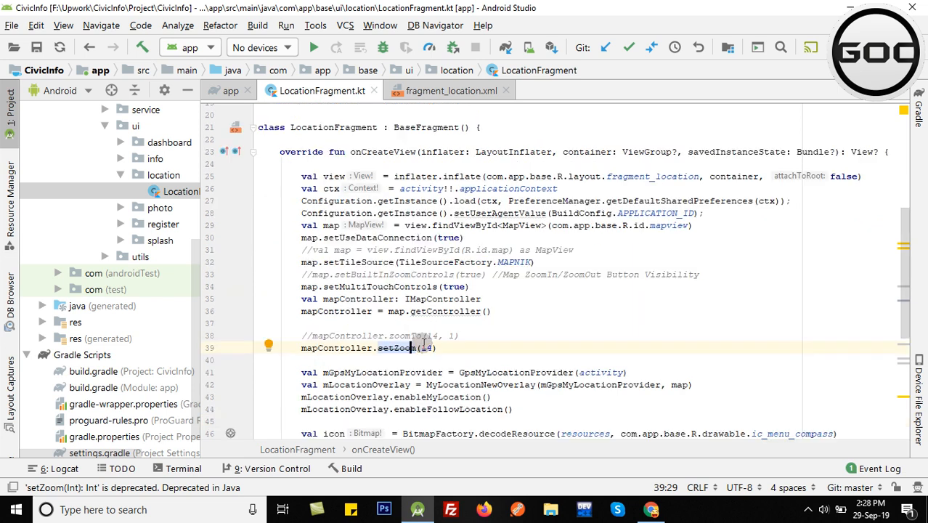
pyautogui.scroll(3)
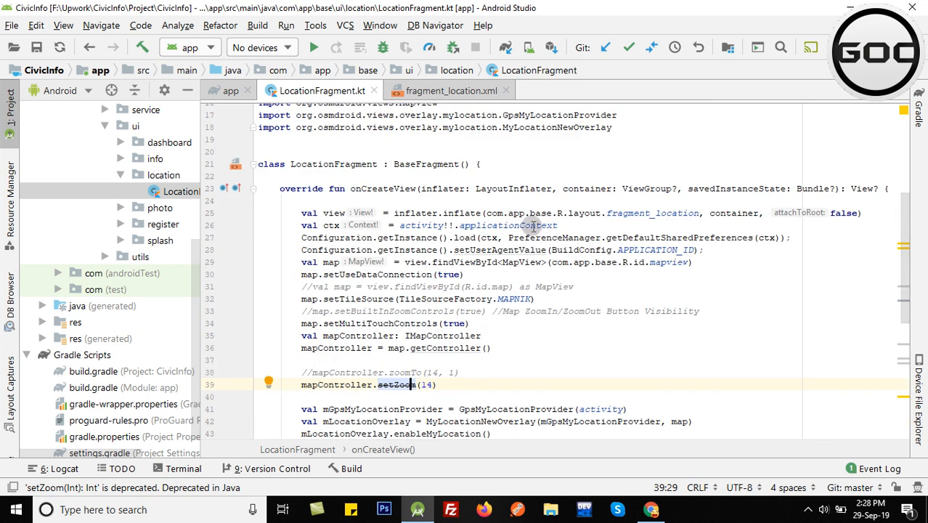
pyautogui.moveTo(667, 261)
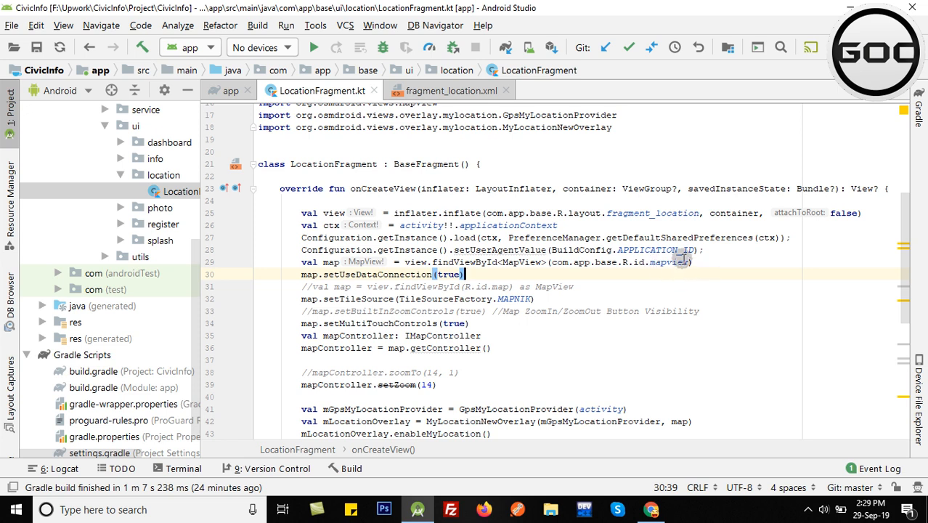
pyautogui.click(450, 90)
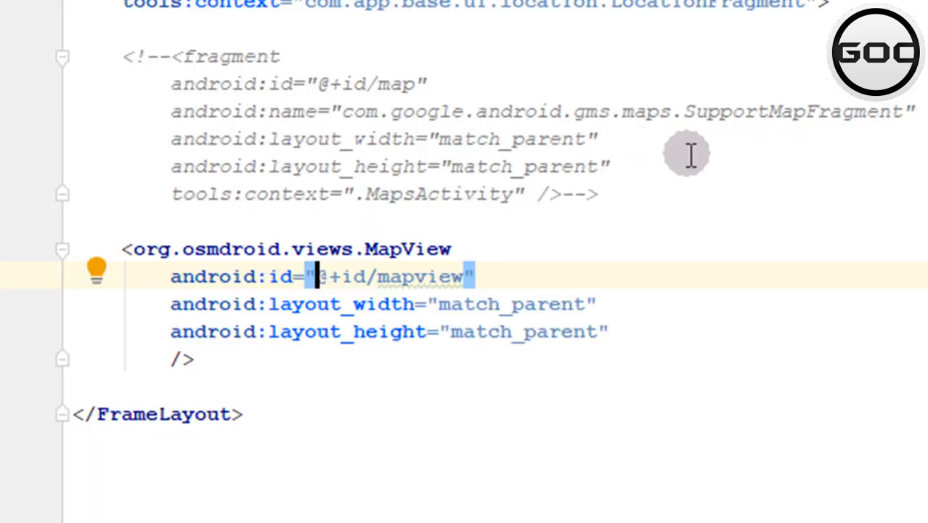
pyautogui.moveTo(163, 166)
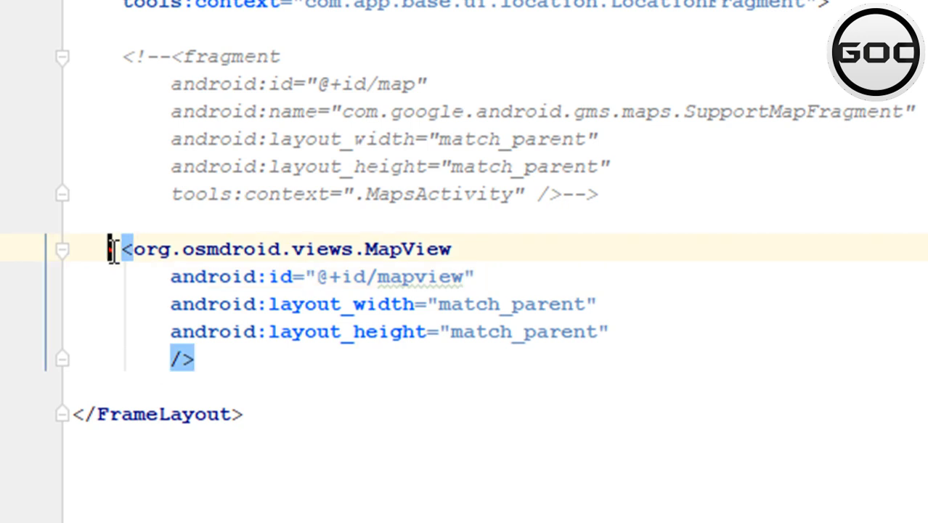
pyautogui.click(375, 304)
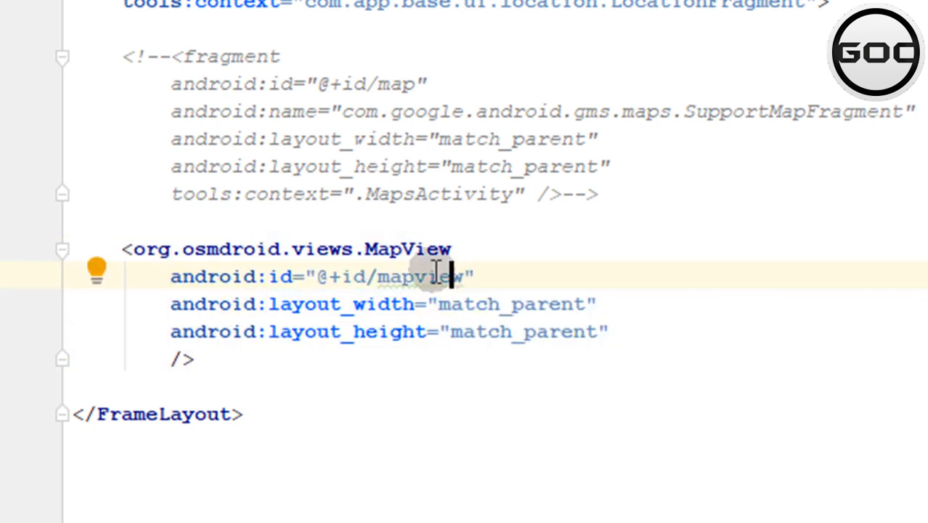
pyautogui.doubleClick(418, 276)
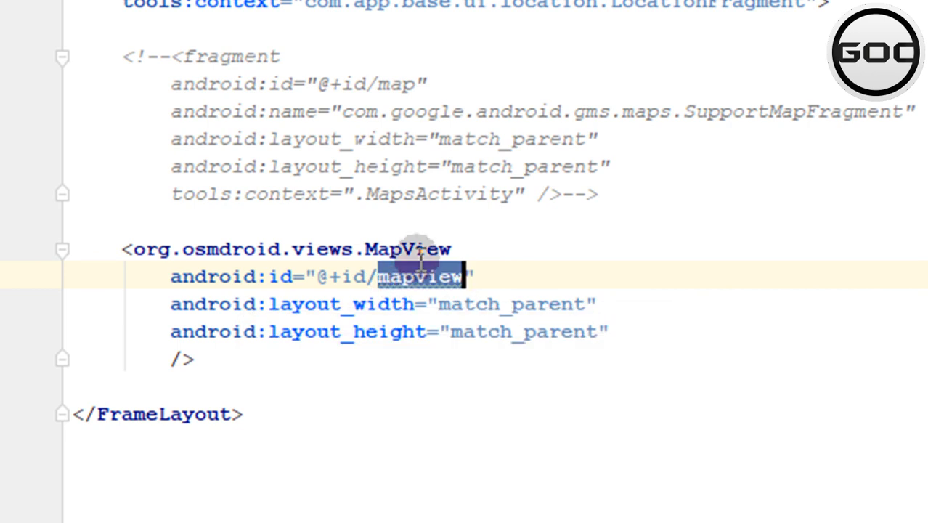
pyautogui.moveTo(424, 172)
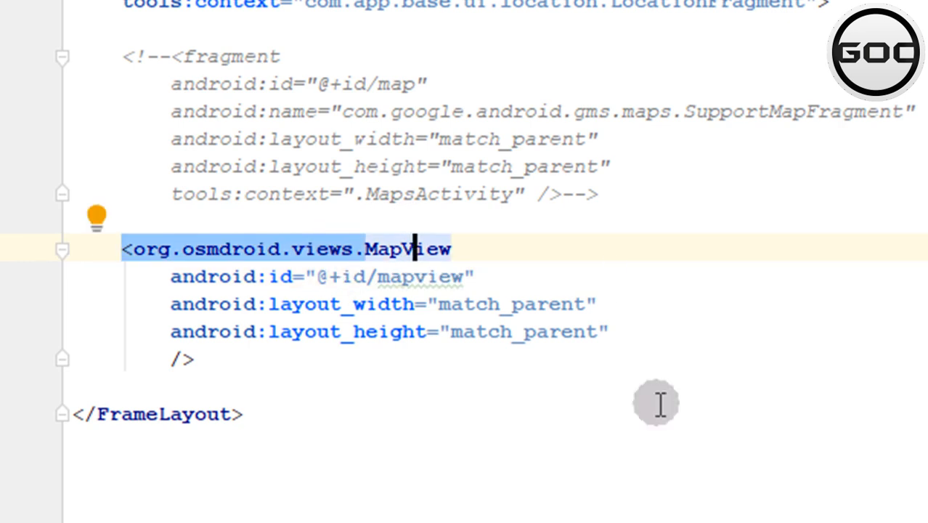
pyautogui.moveTo(413, 248); pyautogui.dragTo(210, 331)
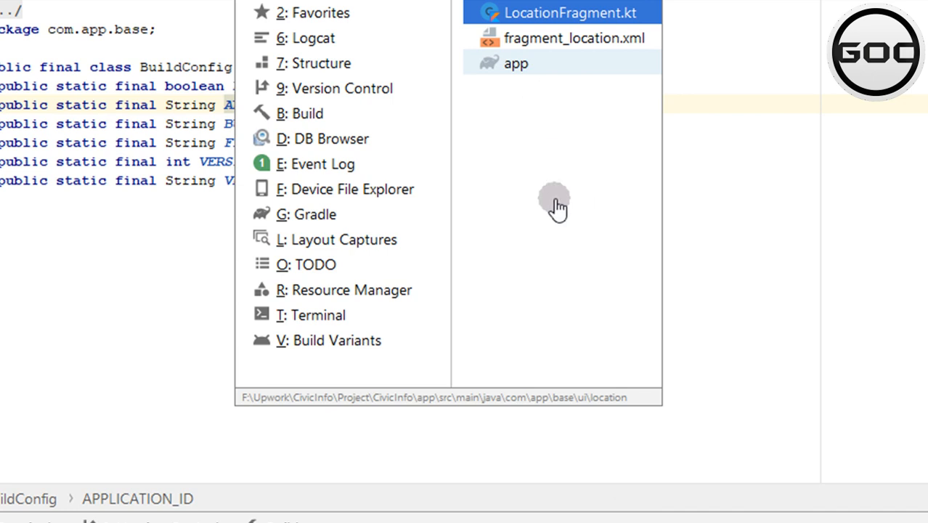
# Step: Return from BuildConfig.java to LocationFragment.kt with its findViewById mapview lookup
pyautogui.click(570, 12)
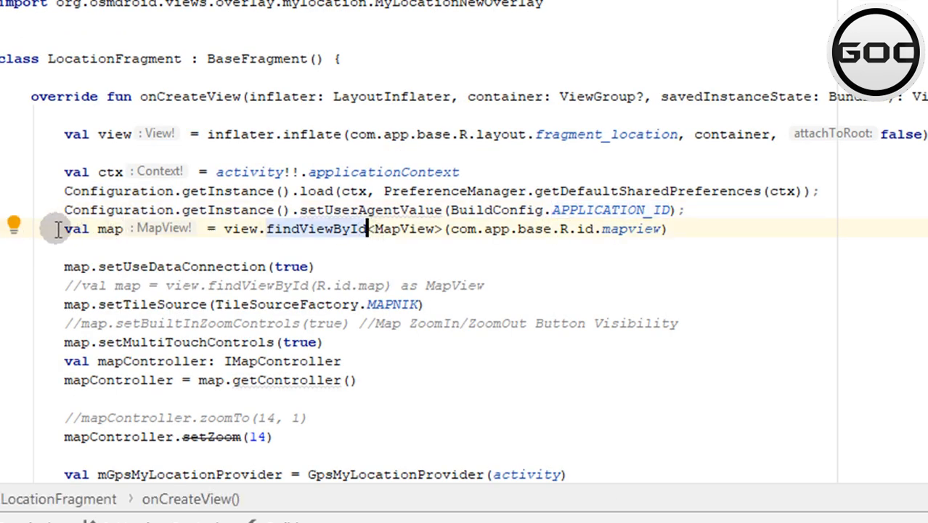
# Step: Review the map lookup and setUseDataConnection(true) lines, then jump to TileSourceFactory.MAPNIK's declaration
pyautogui.doubleClick(109, 228)
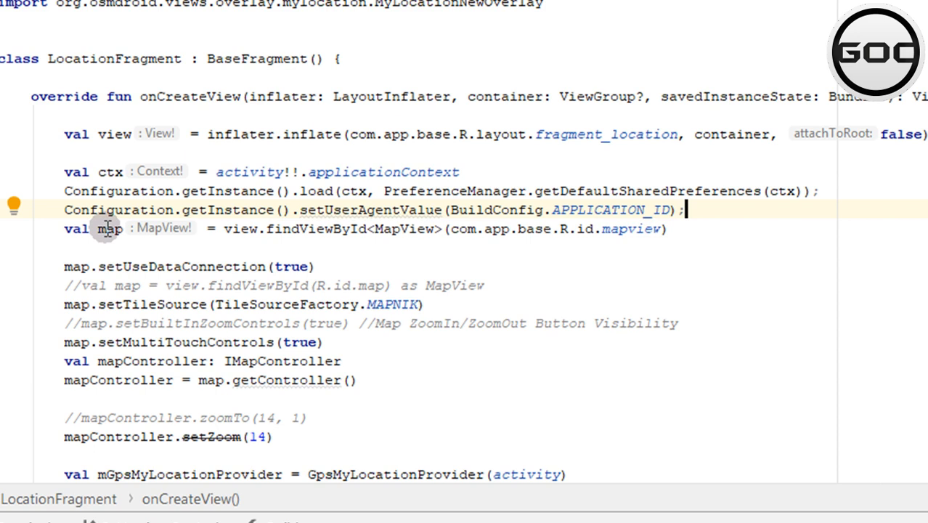
pyautogui.moveTo(349, 231)
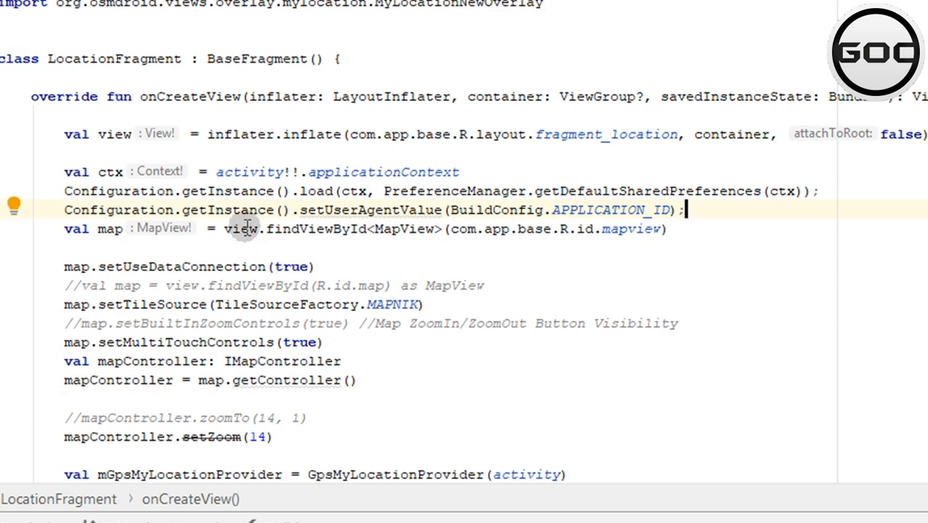
pyautogui.moveTo(269, 240)
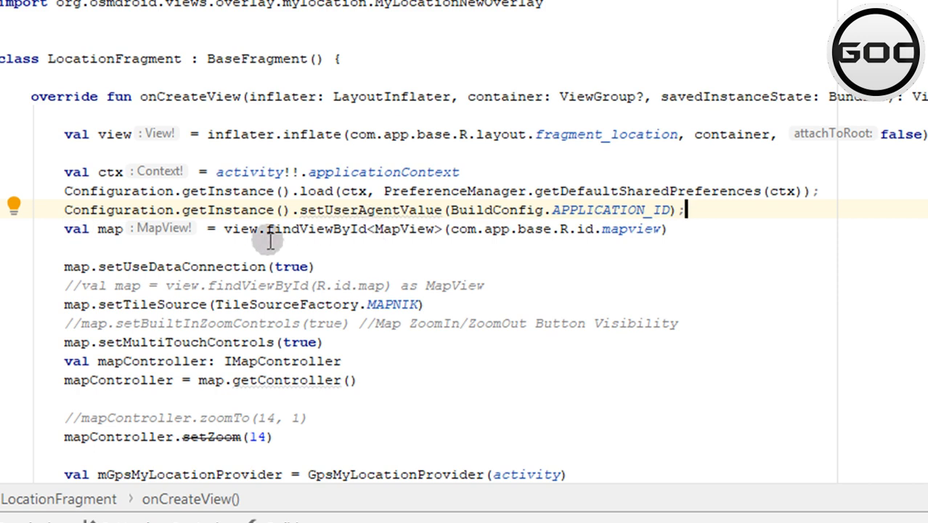
pyautogui.moveTo(304, 240)
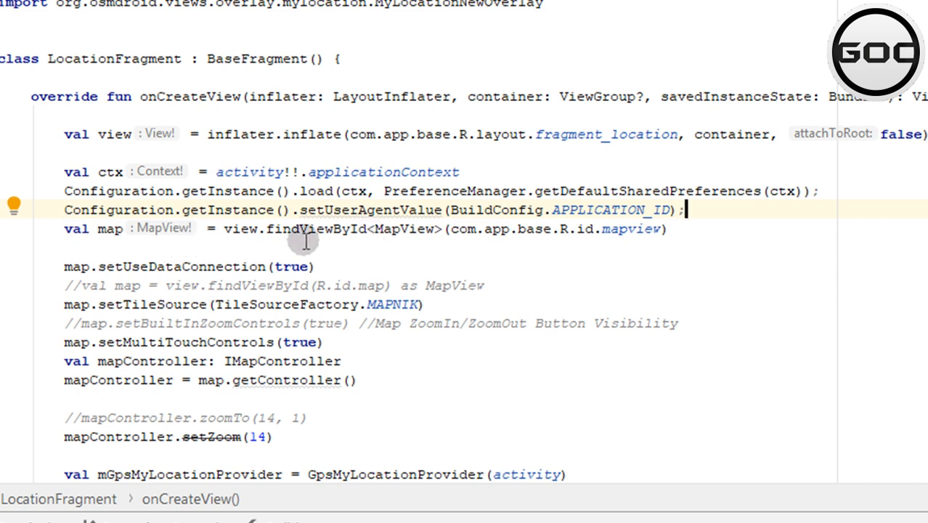
pyautogui.moveTo(134, 241)
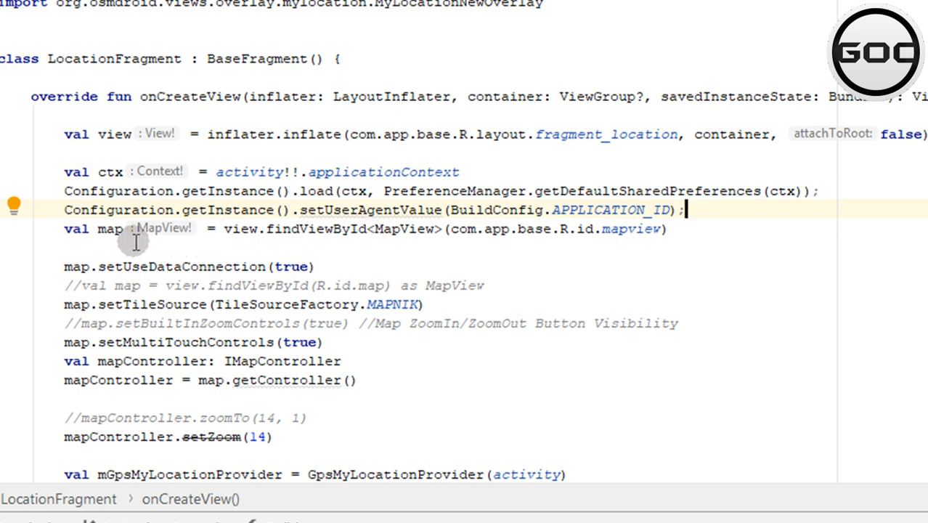
pyautogui.moveTo(383, 250)
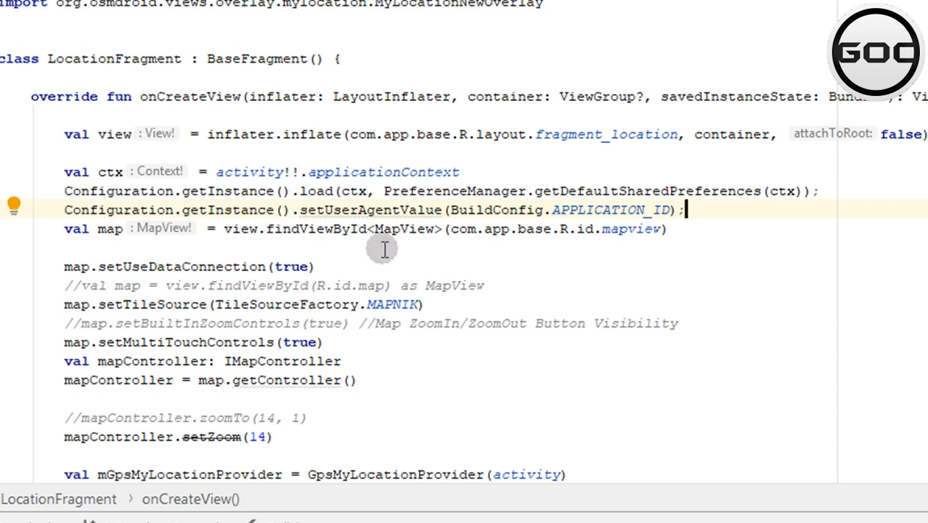
pyautogui.moveTo(671, 225)
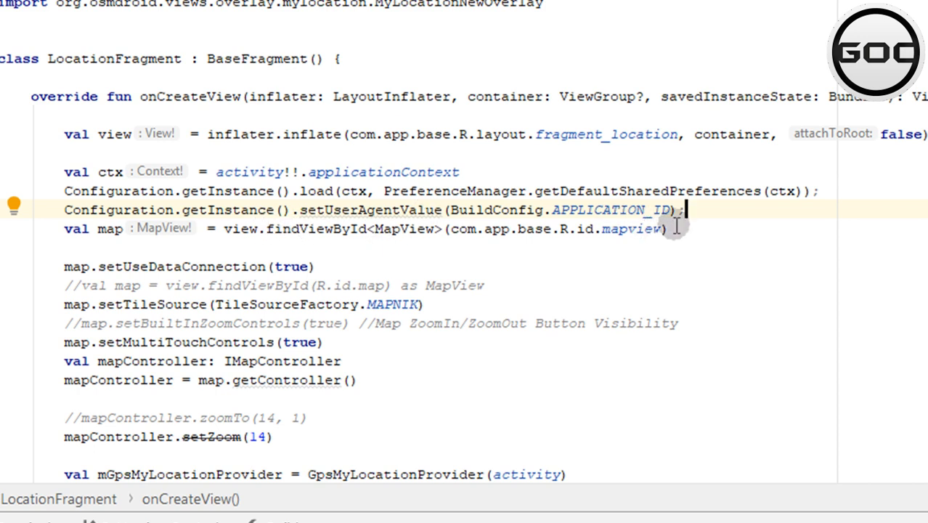
pyautogui.moveTo(190, 270)
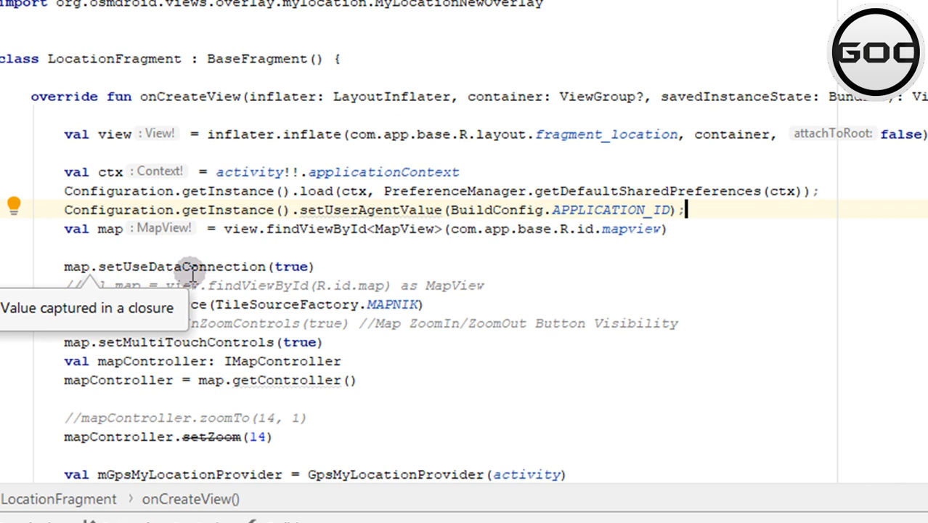
pyautogui.click(370, 267)
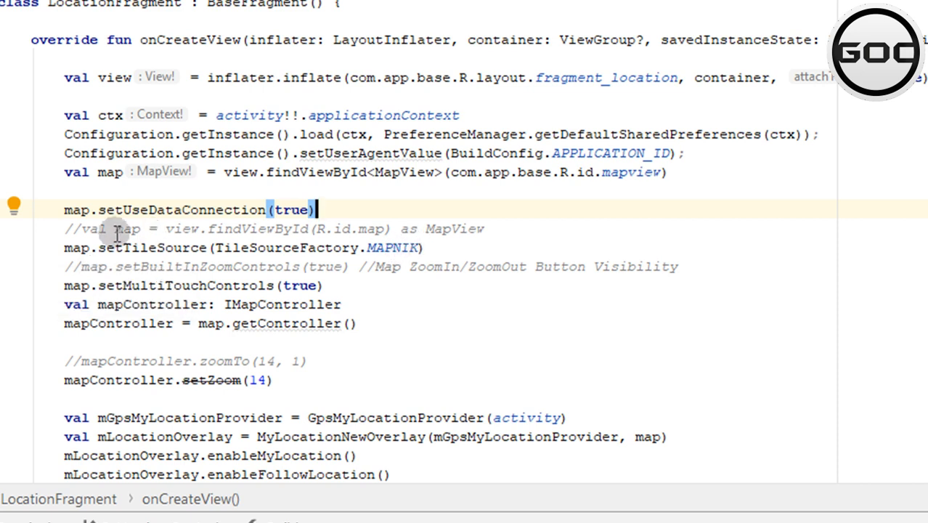
pyautogui.moveTo(392, 246)
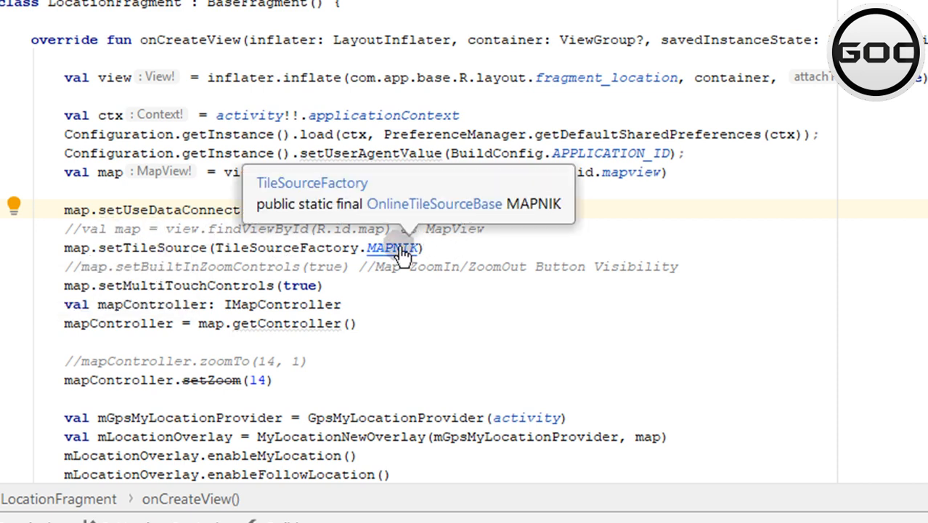
pyautogui.click(392, 247)
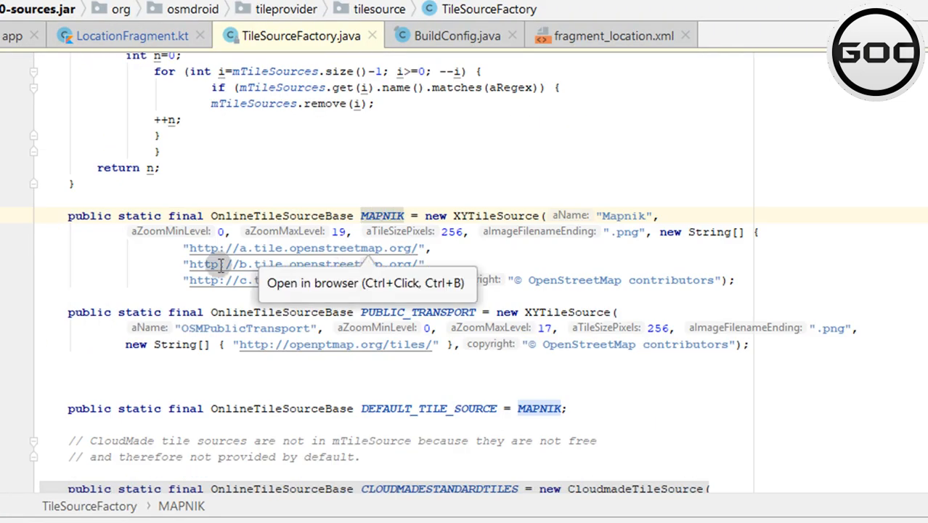
pyautogui.click(132, 35)
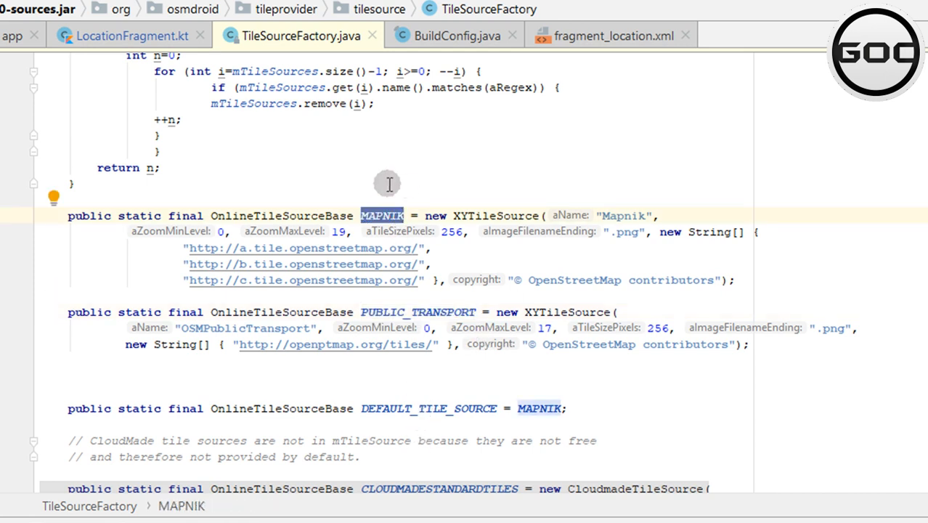
pyautogui.scroll(3)
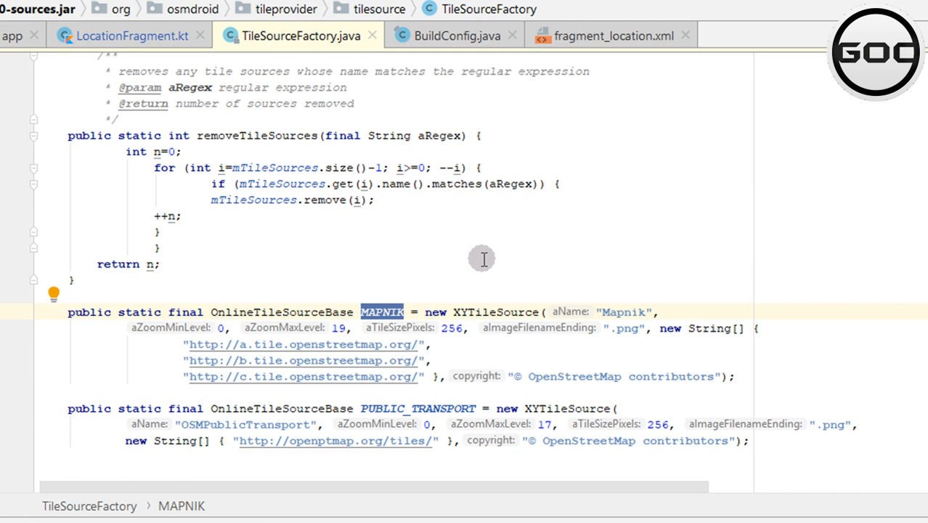
pyautogui.scroll(-3)
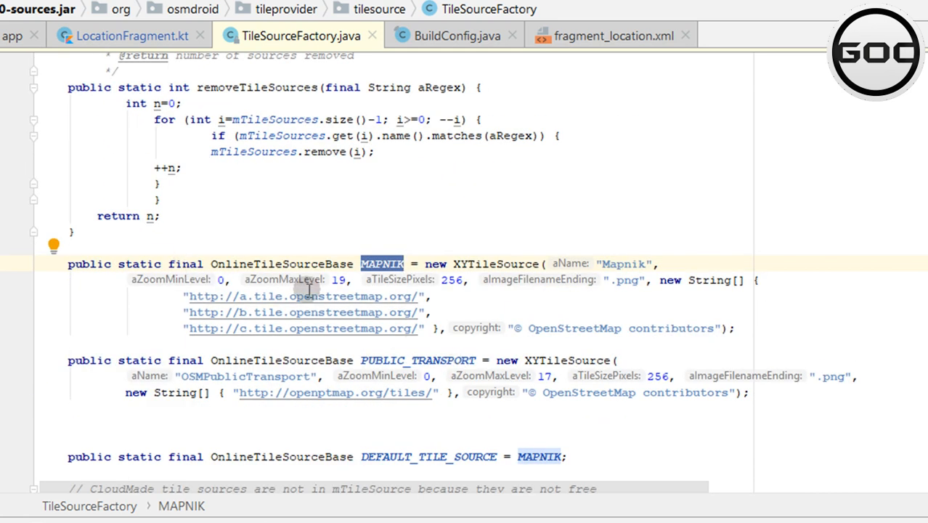
pyautogui.moveTo(297, 329)
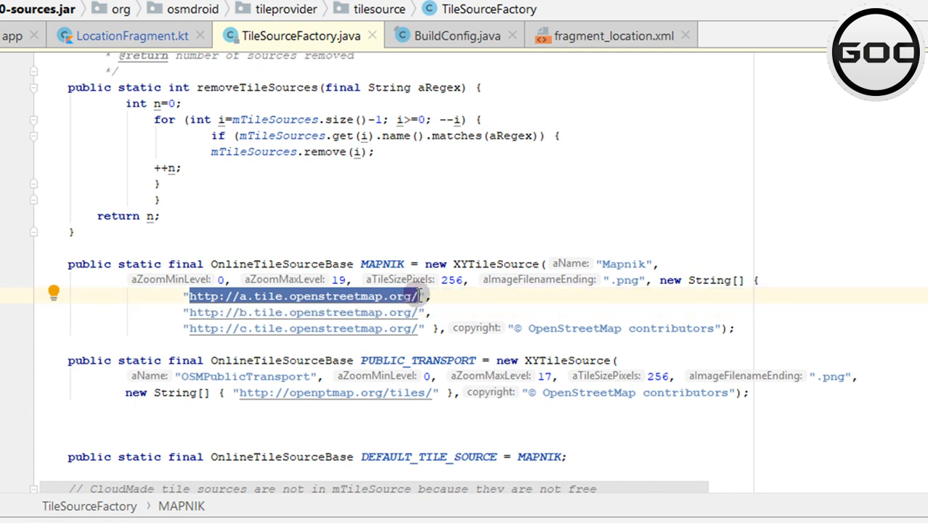
pyautogui.click(131, 35)
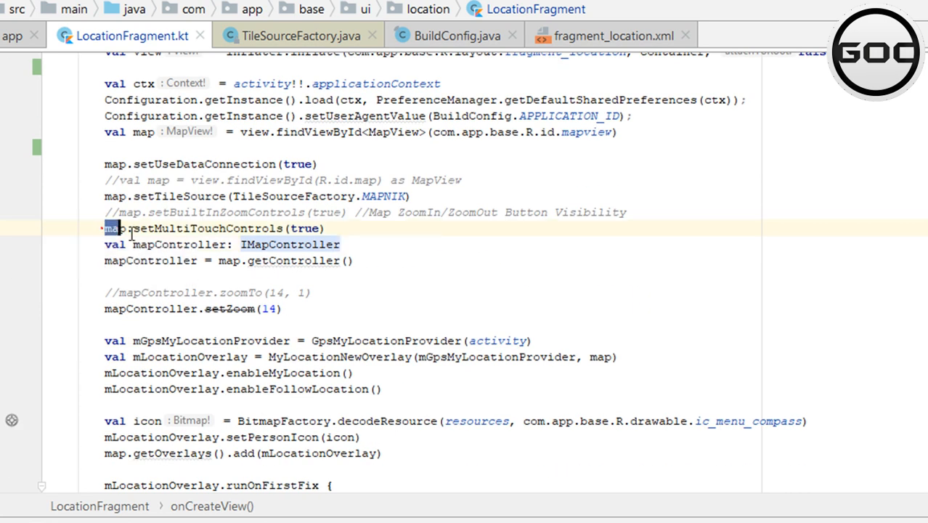
pyautogui.tripleClick(218, 228)
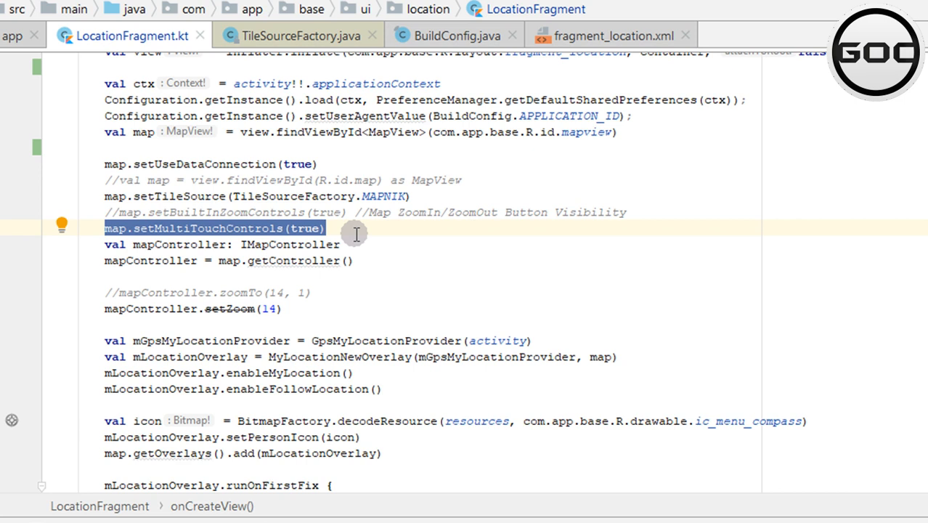
pyautogui.moveTo(347, 244)
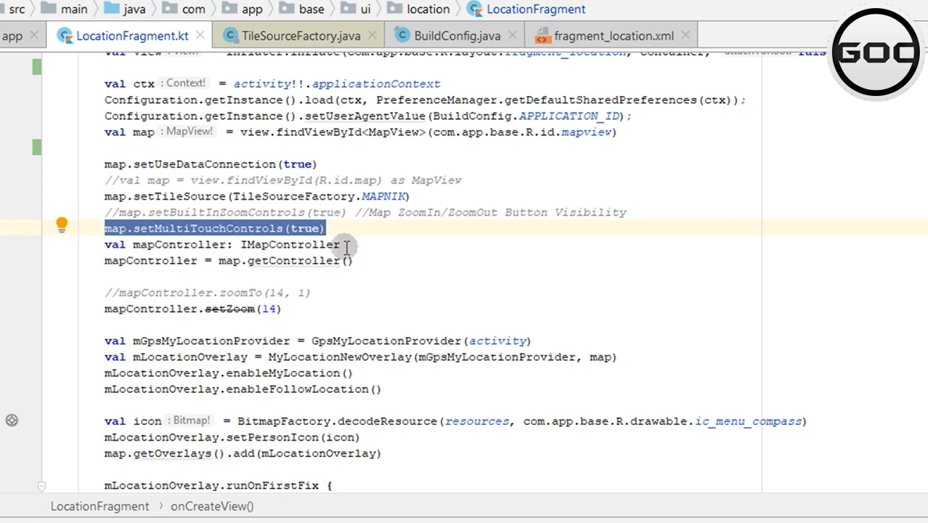
pyautogui.moveTo(102, 250)
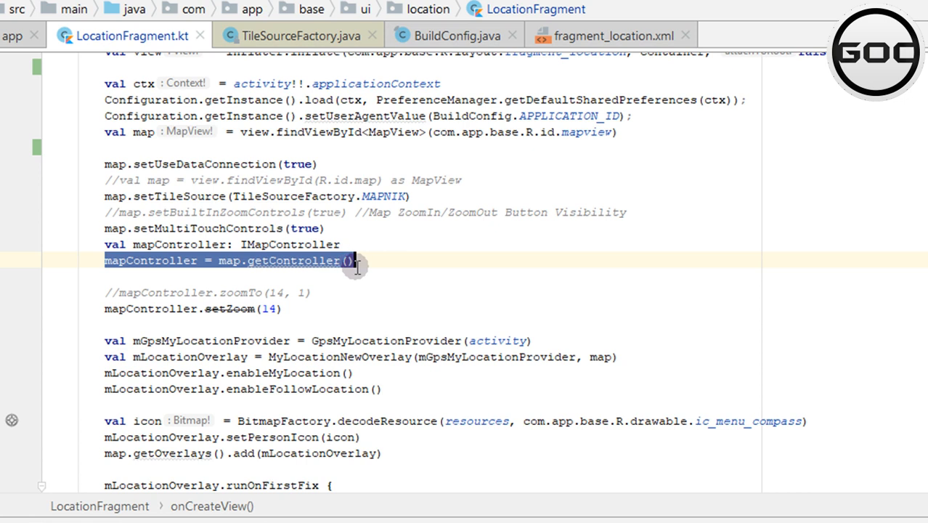
pyautogui.scroll(3)
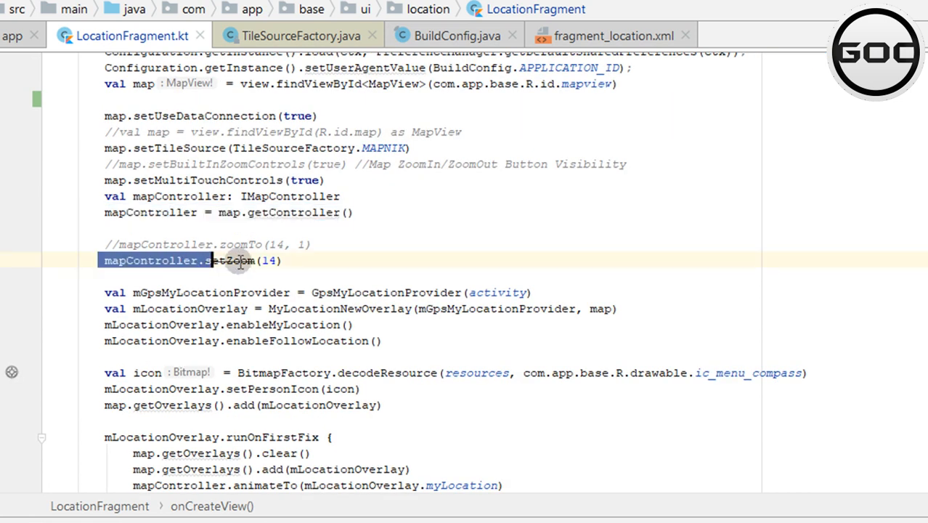
pyautogui.scroll(-3)
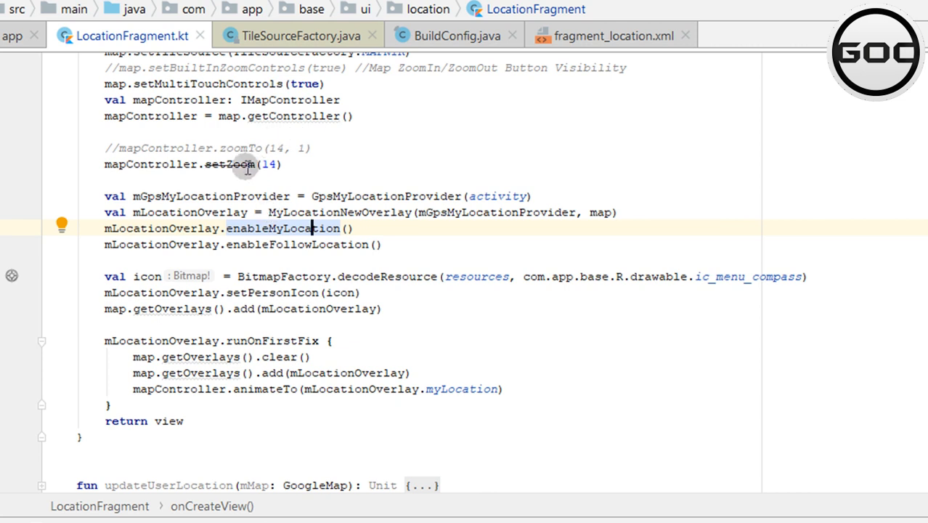
pyautogui.scroll(-3)
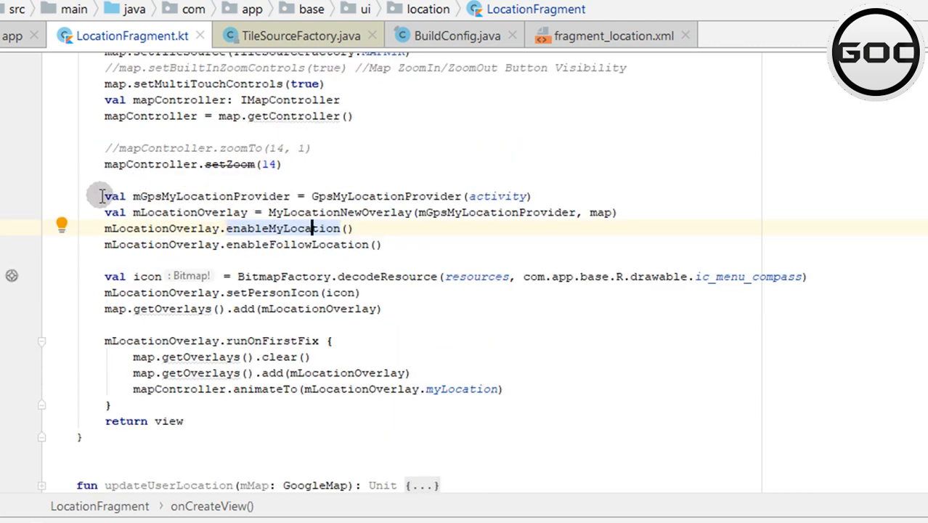
pyautogui.moveTo(100, 194); pyautogui.dragTo(386, 243)
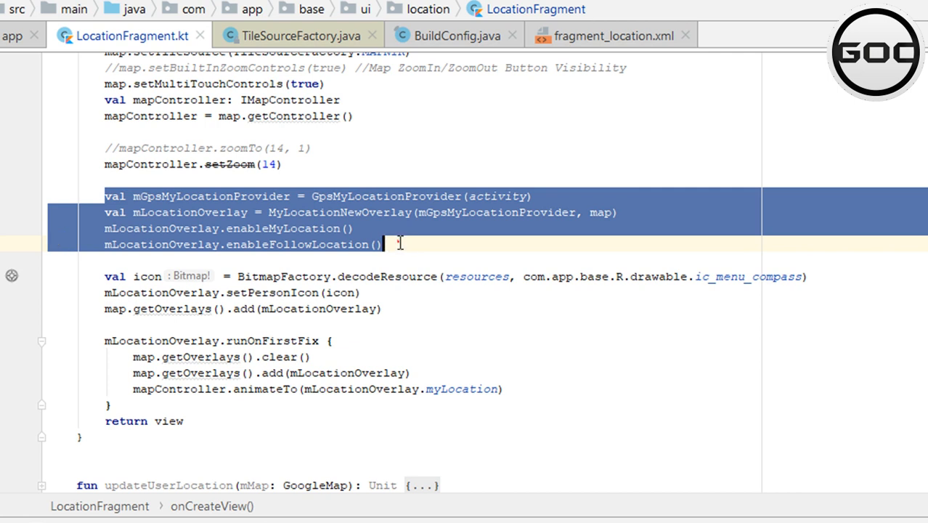
pyautogui.click(99, 195)
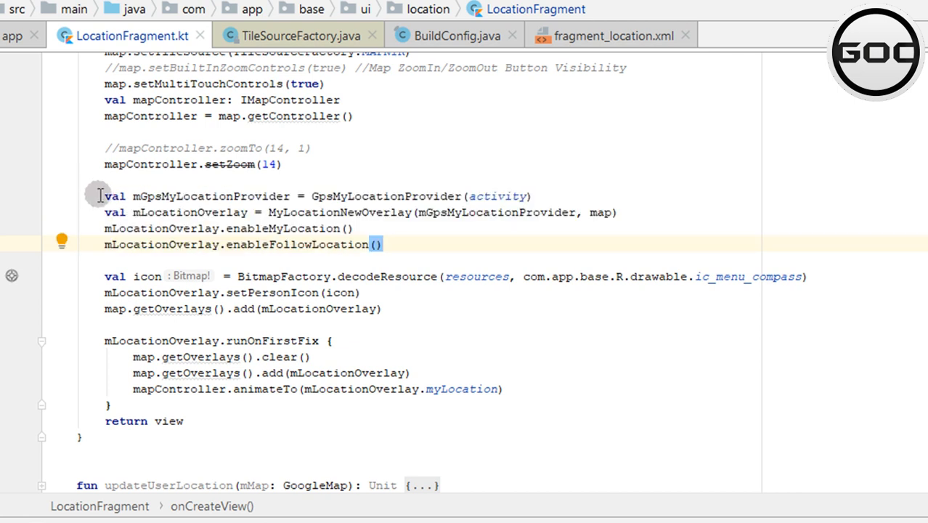
pyautogui.moveTo(102, 195); pyautogui.dragTo(383, 244)
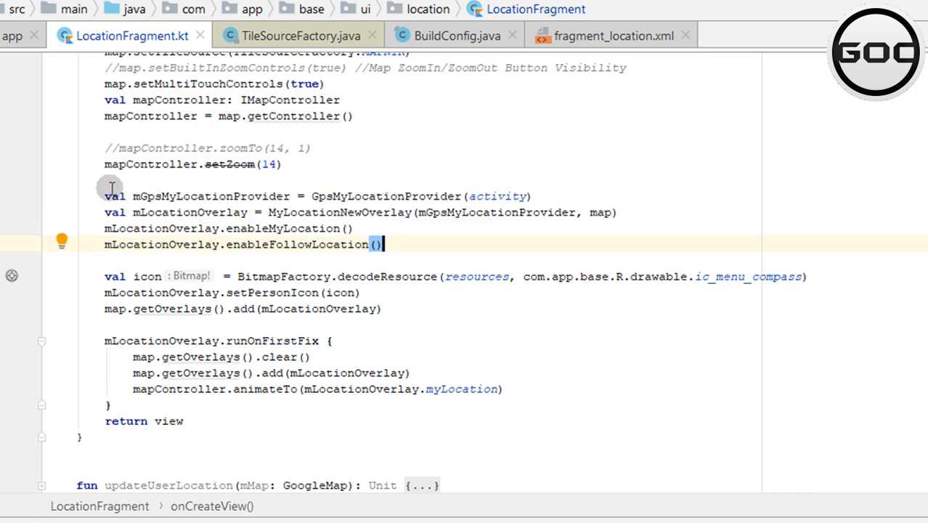
pyautogui.moveTo(105, 196); pyautogui.dragTo(355, 244)
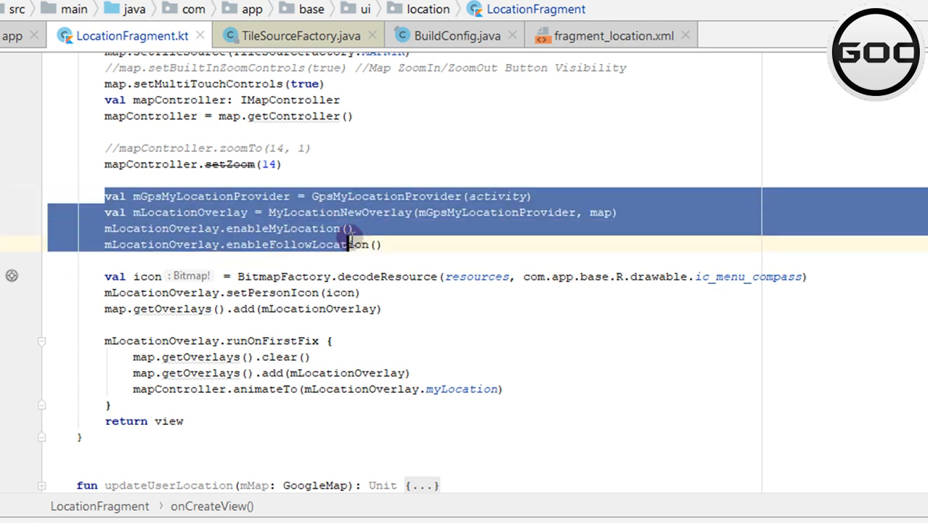
pyautogui.click(107, 196)
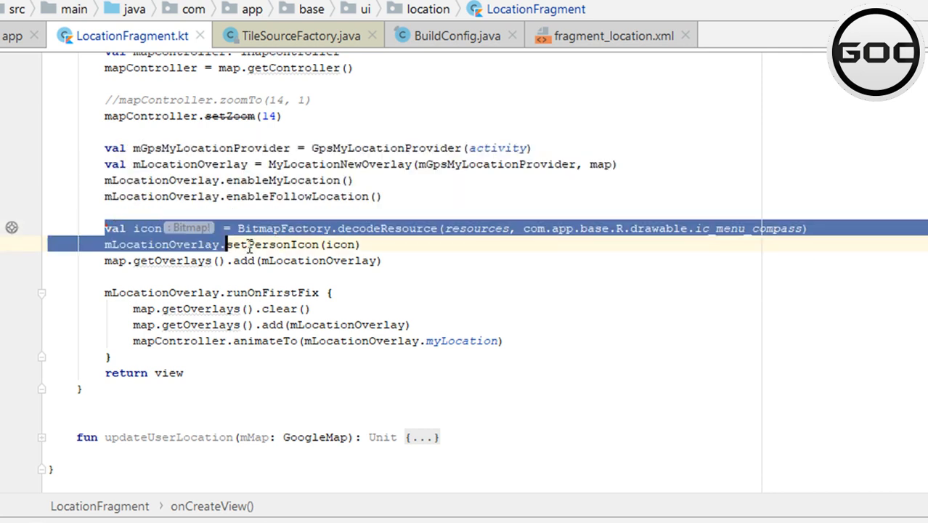
pyautogui.click(389, 260)
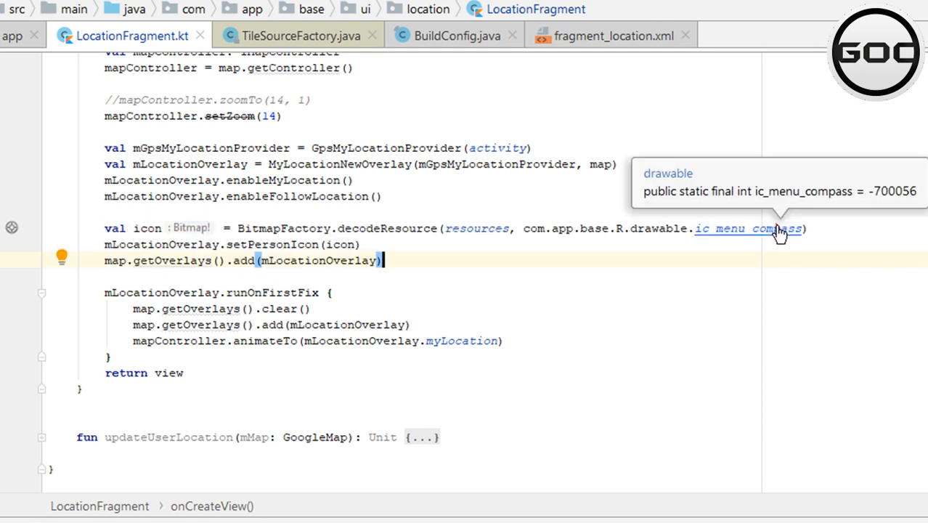
pyautogui.click(749, 228)
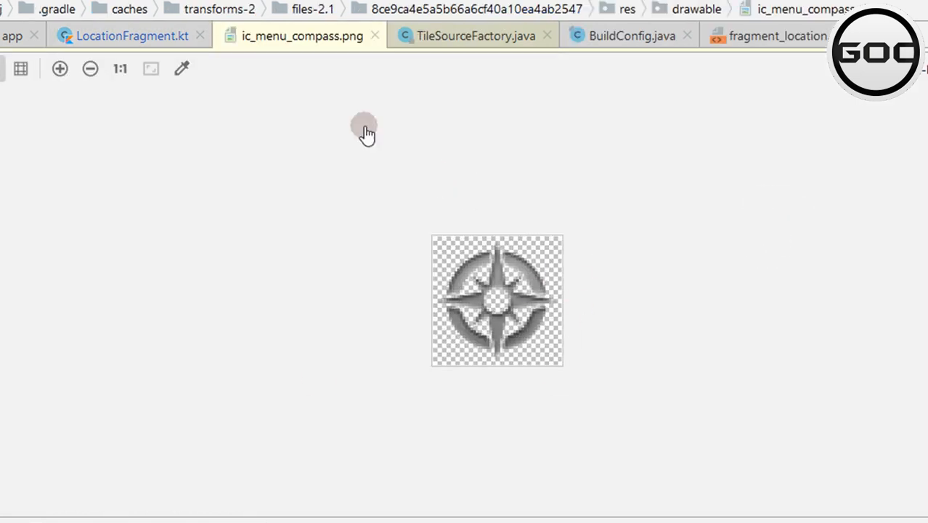
pyautogui.click(130, 35)
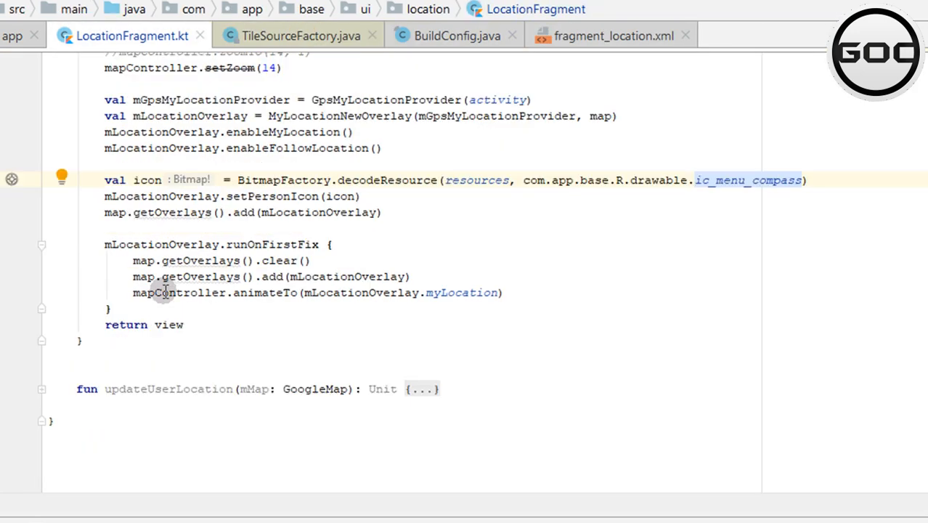
pyautogui.click(244, 247)
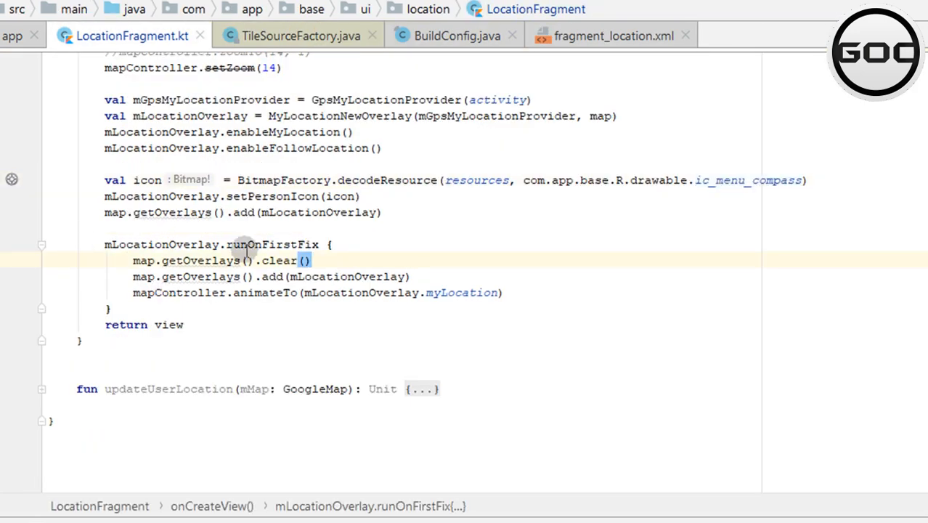
pyautogui.moveTo(133, 288)
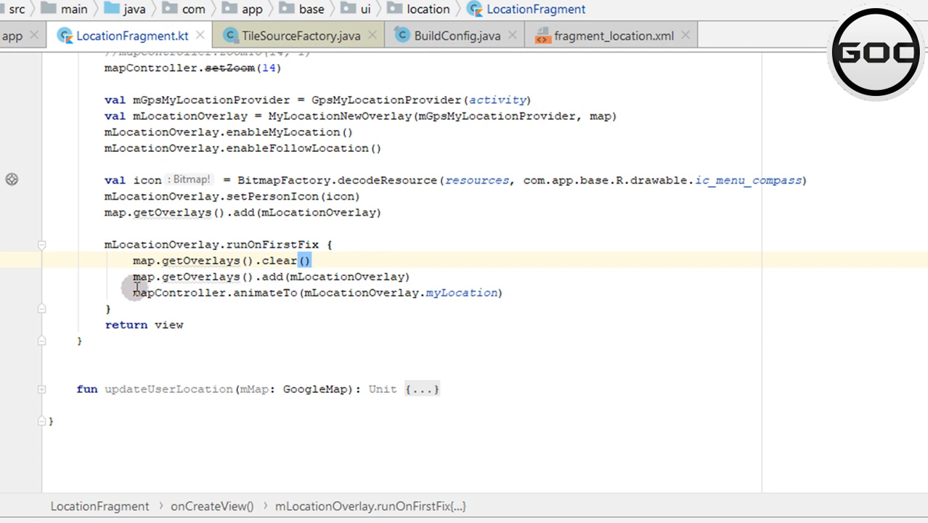
pyautogui.moveTo(131, 258)
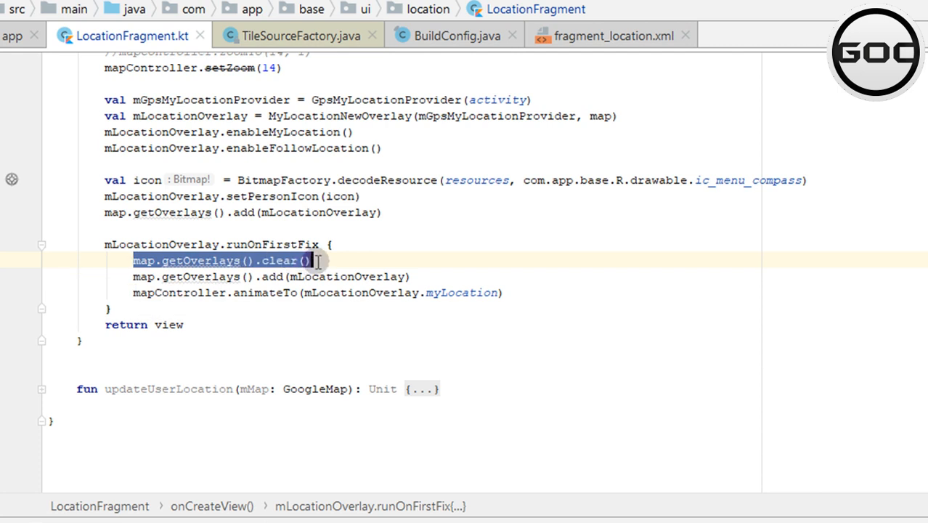
pyautogui.moveTo(334, 274)
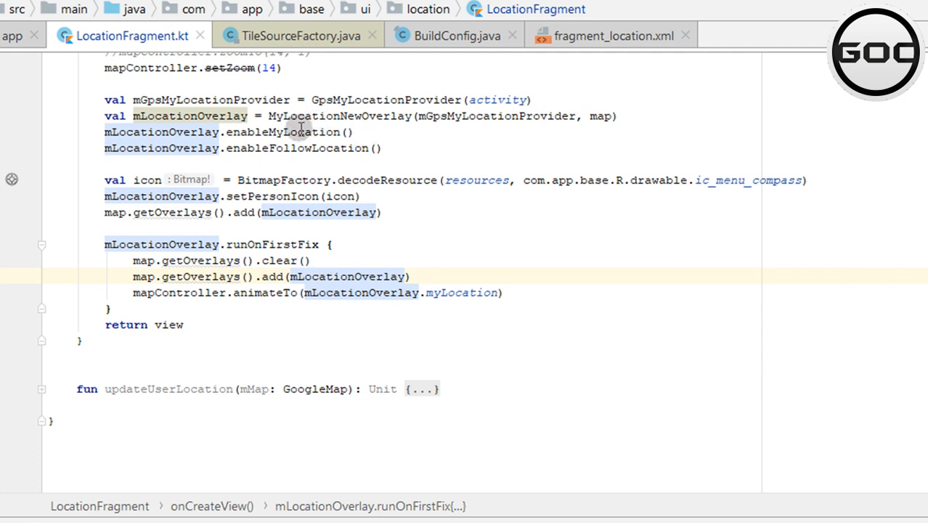
pyautogui.moveTo(428, 283)
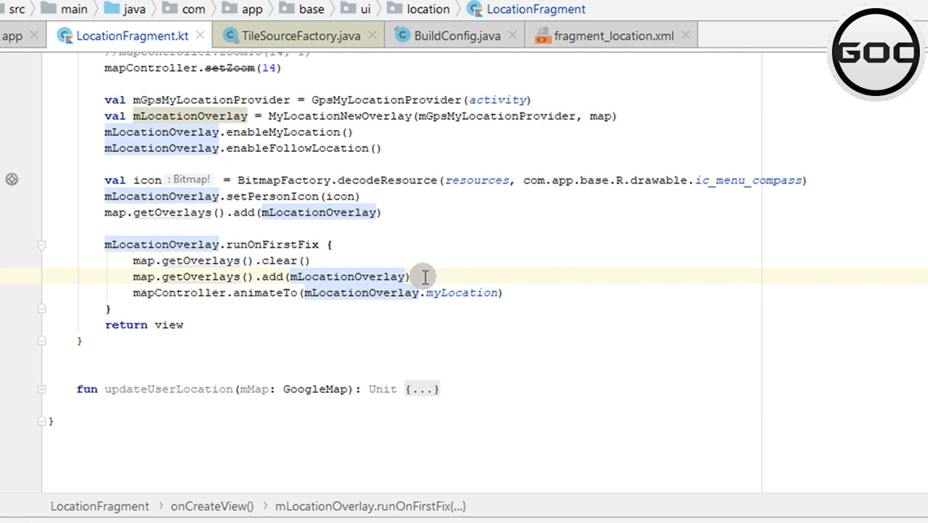
pyautogui.moveTo(134, 288)
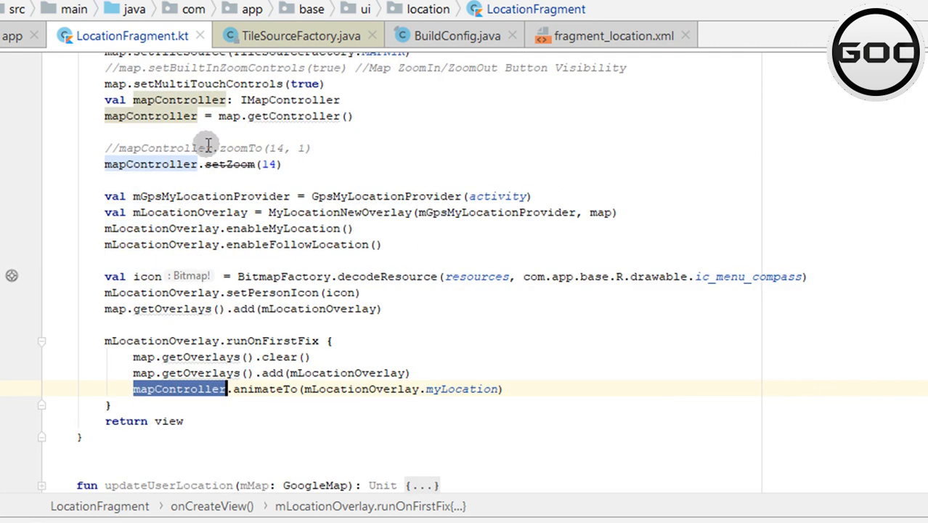
# Step: Scroll through IMapController's animateTo, setZoom and zoomTo methods before returning to LocationFragment.kt
pyautogui.scroll(3)
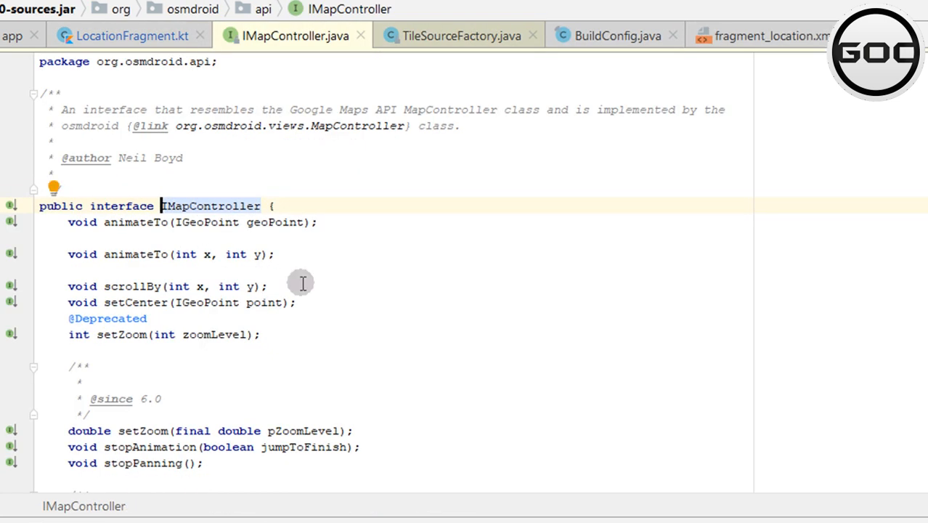
pyautogui.moveTo(292, 405)
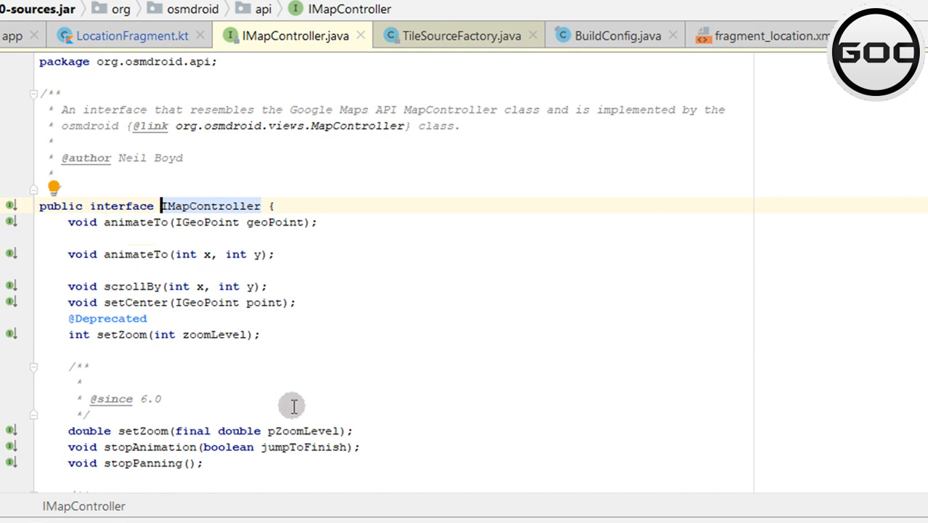
pyautogui.scroll(-3)
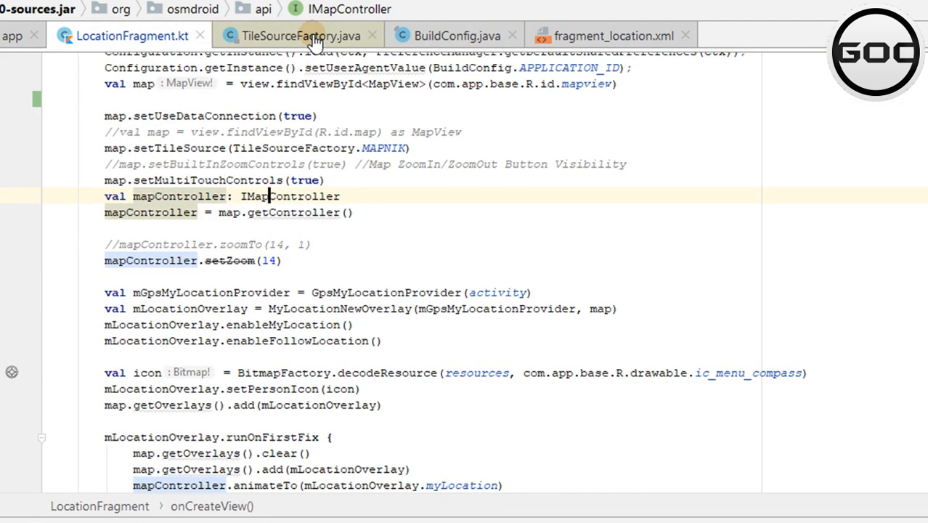
pyautogui.scroll(-3)
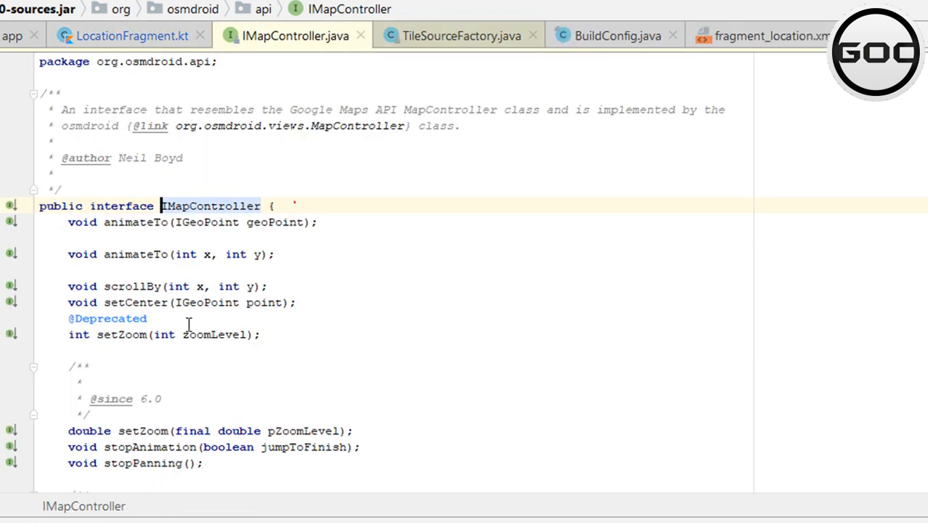
pyautogui.scroll(-3)
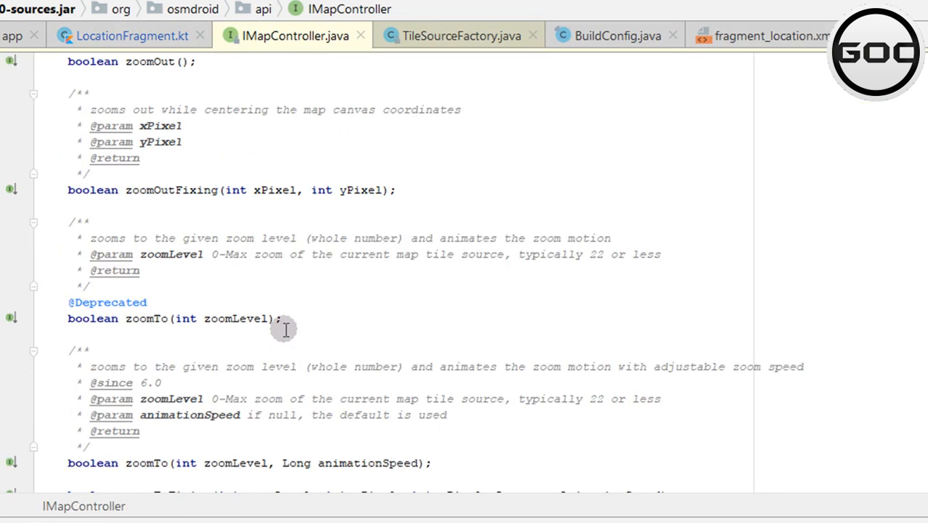
pyautogui.scroll(3)
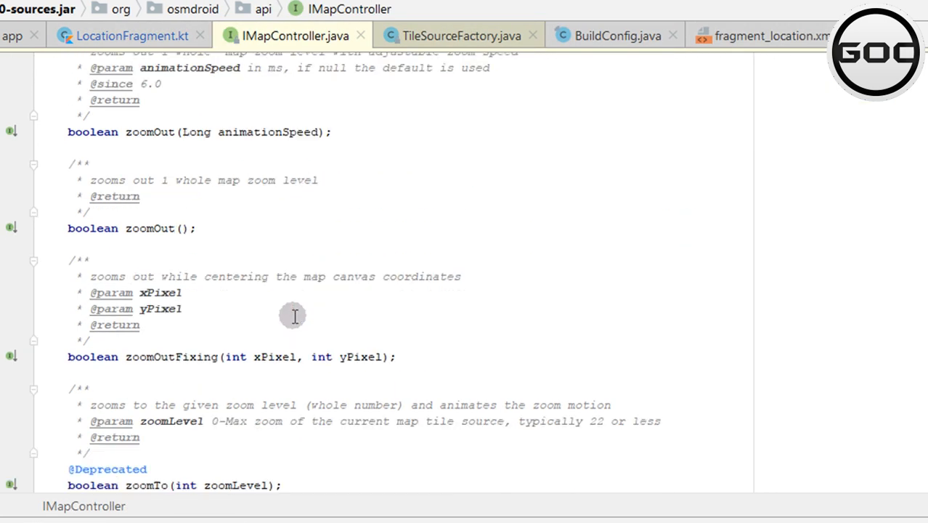
pyautogui.scroll(3)
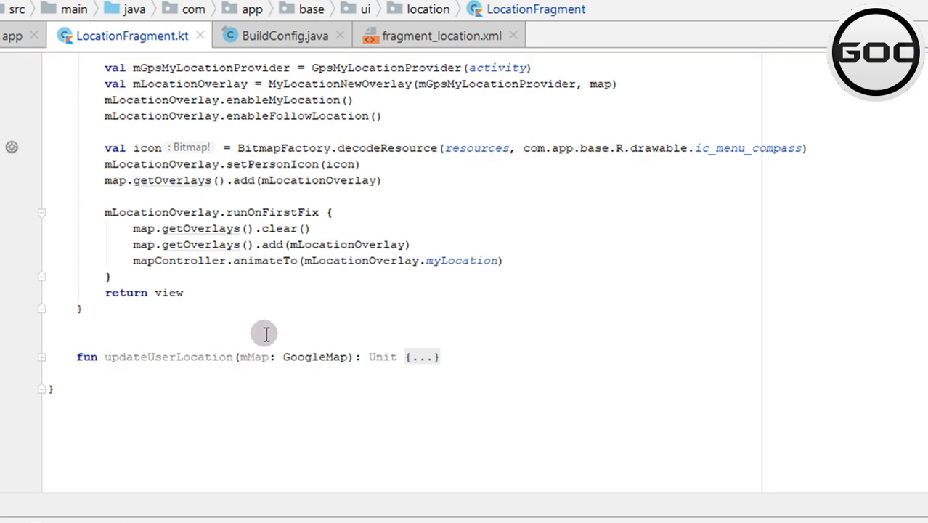
pyautogui.moveTo(137, 260)
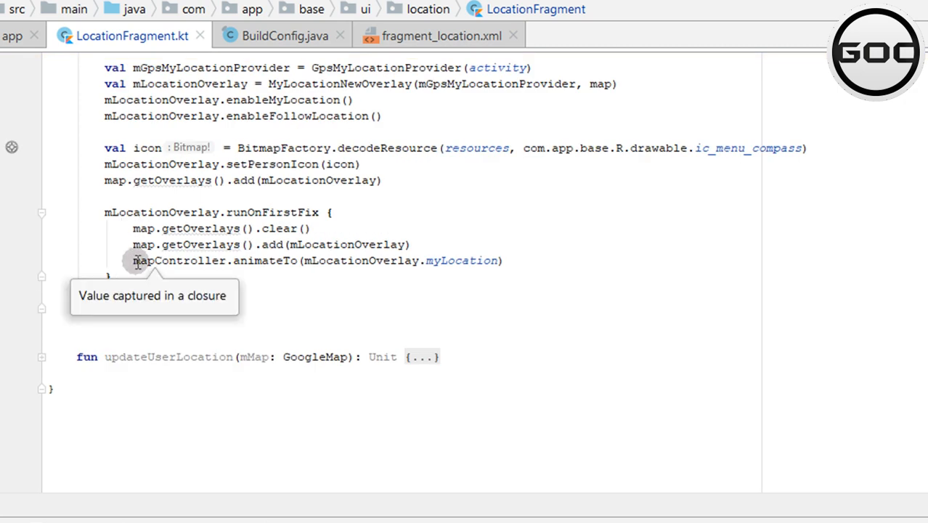
pyautogui.click(461, 260)
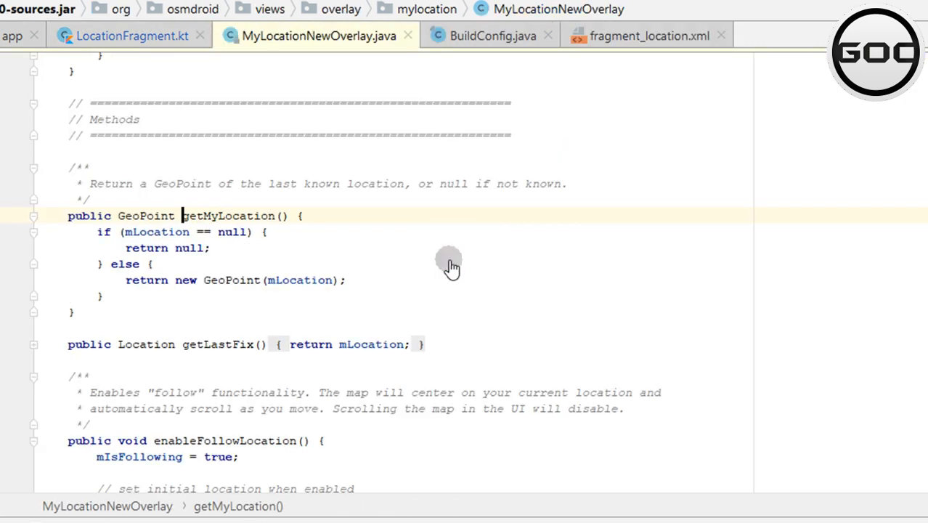
pyautogui.scroll(3)
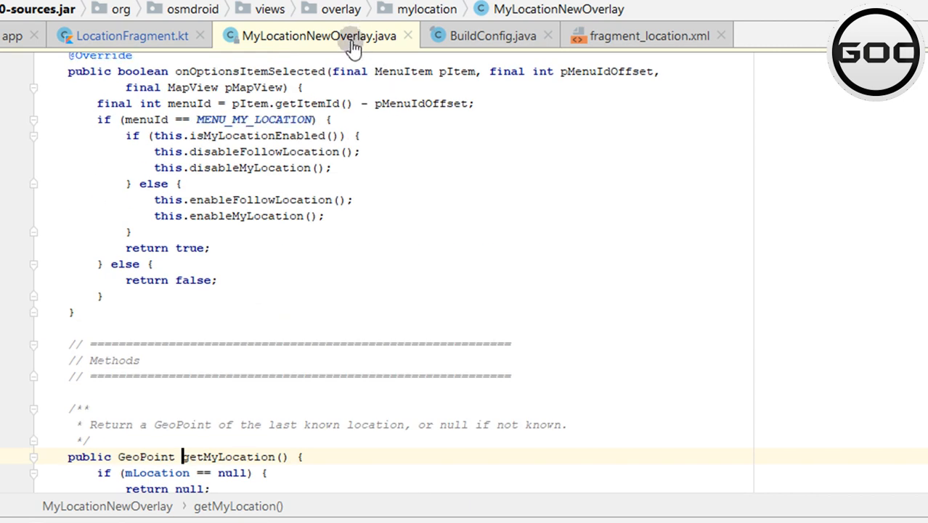
pyautogui.scroll(-3)
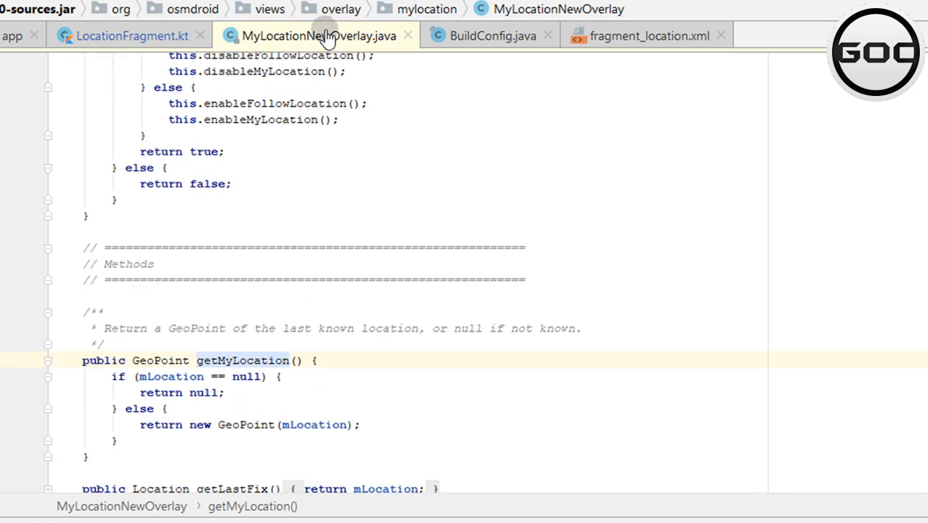
pyautogui.click(131, 34)
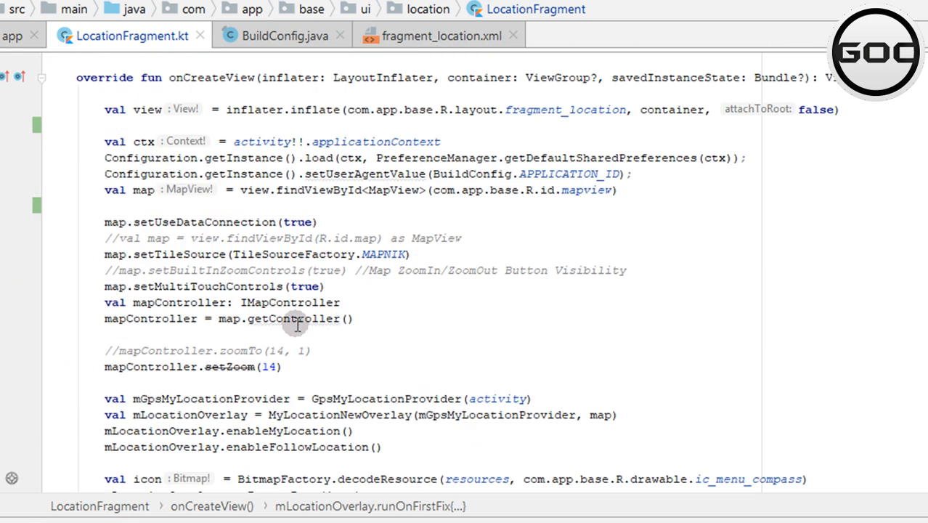
pyautogui.scroll(-3)
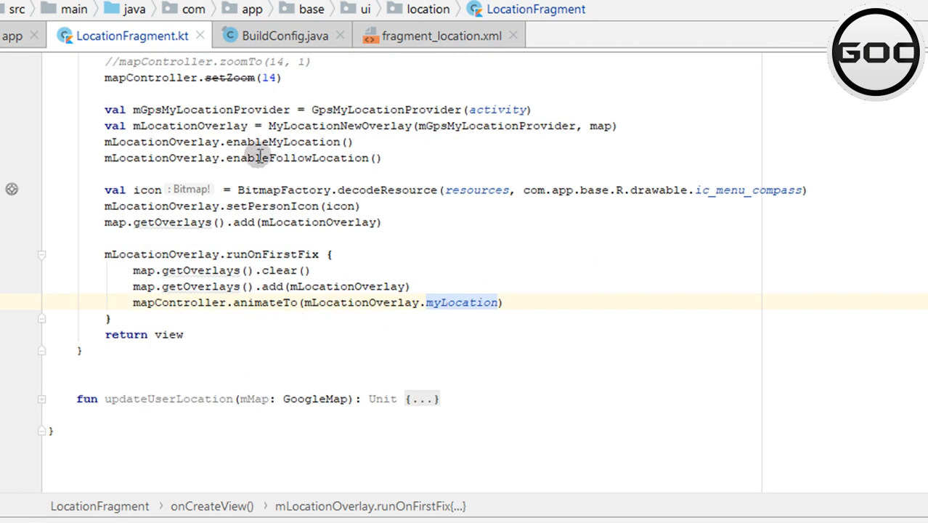
pyautogui.scroll(3)
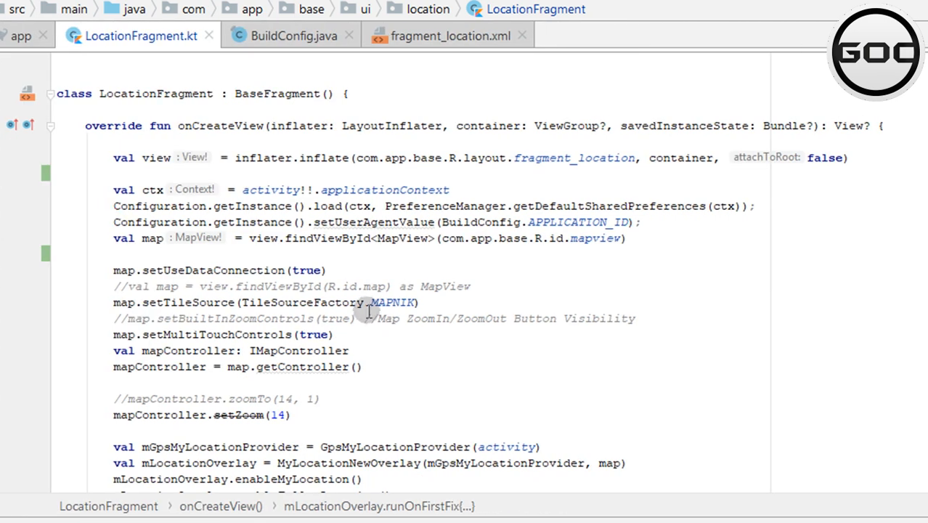
pyautogui.scroll(-3)
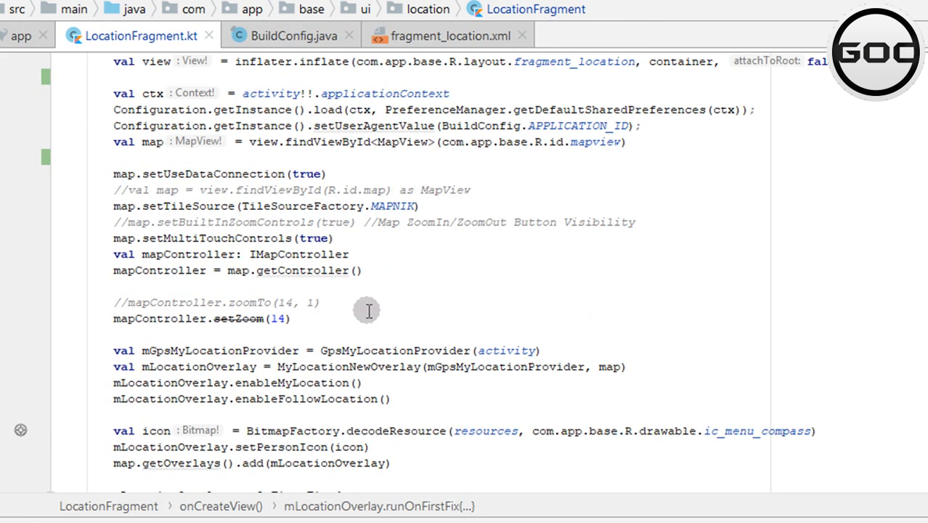
pyautogui.scroll(3)
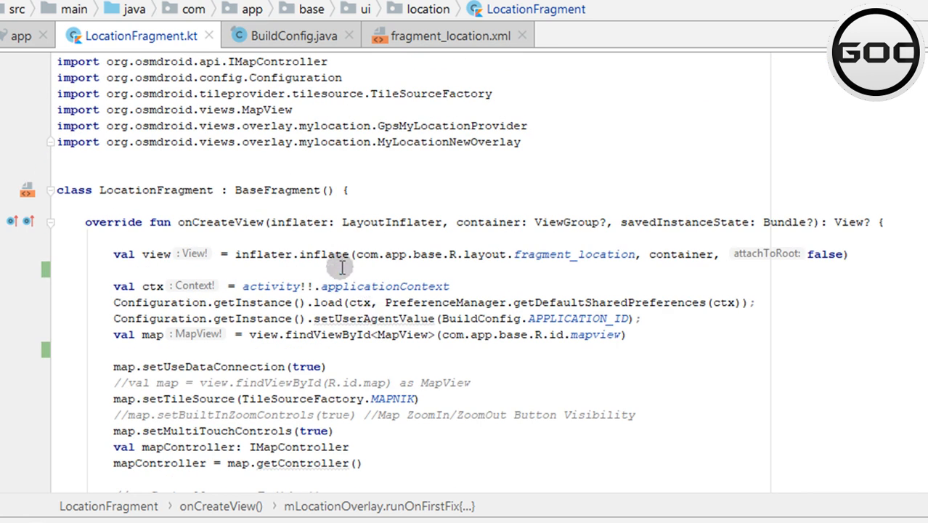
pyautogui.moveTo(377, 351)
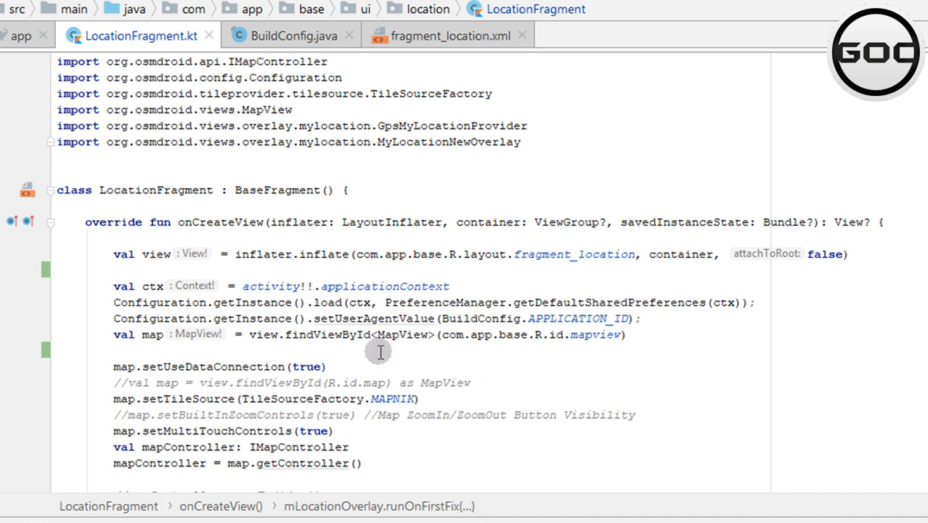
pyautogui.scroll(-3)
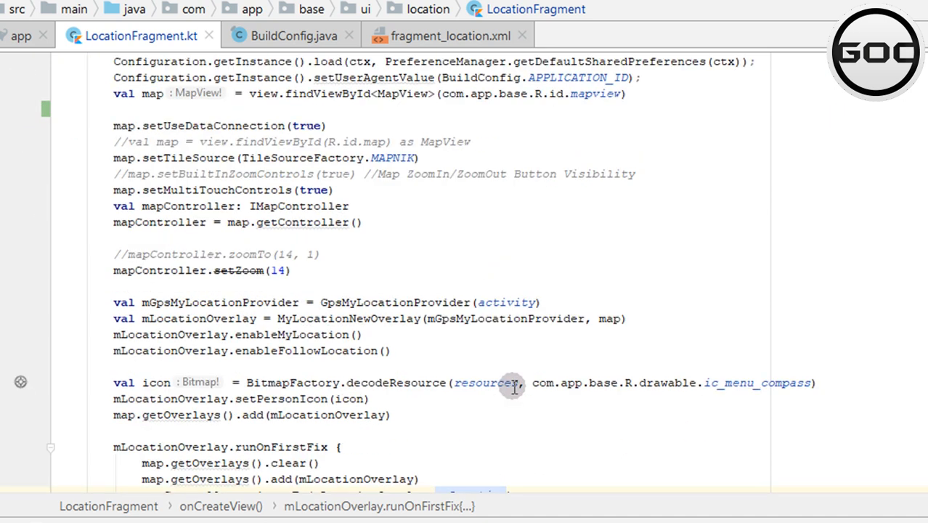
pyautogui.scroll(-3)
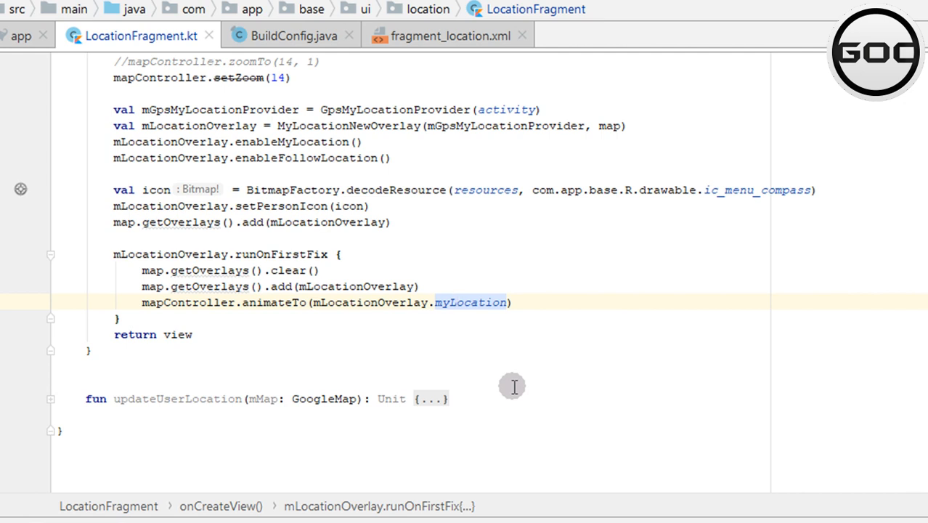
pyautogui.moveTo(134, 346)
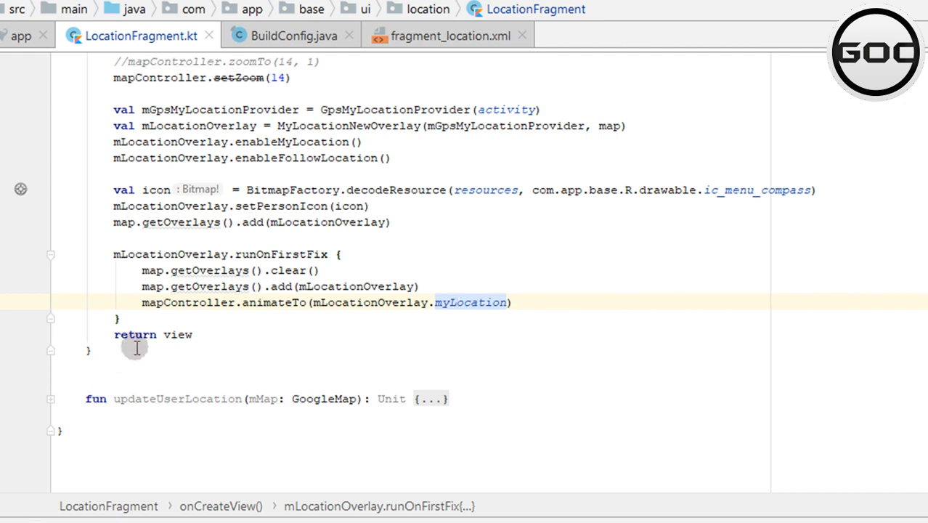
pyautogui.click(195, 333)
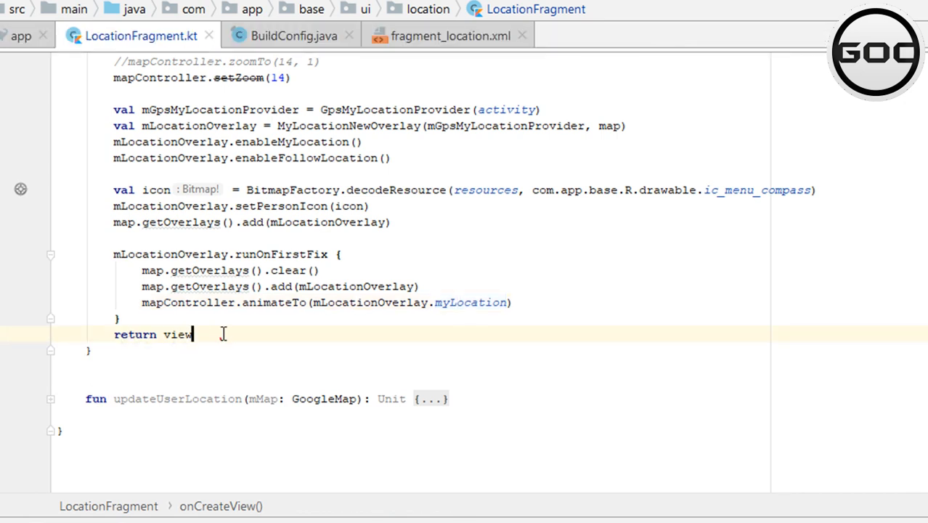
pyautogui.scroll(3)
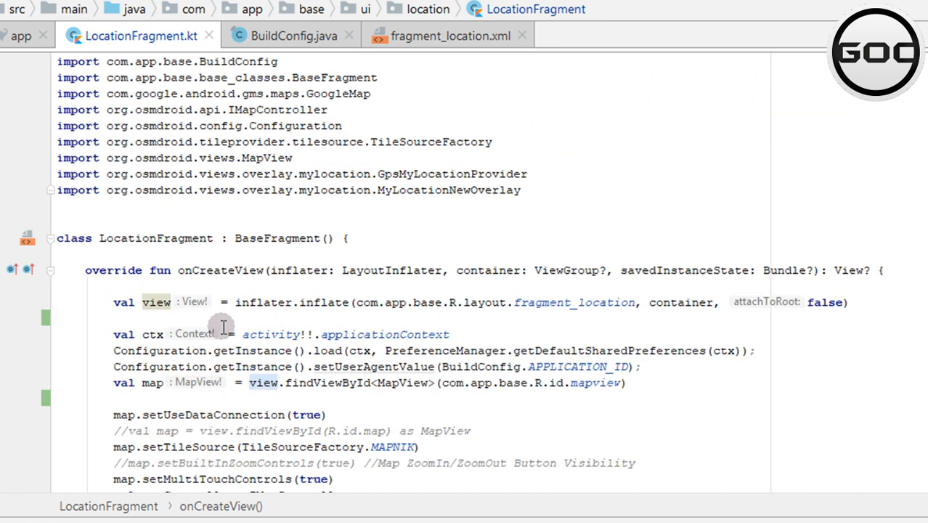
pyautogui.scroll(-3)
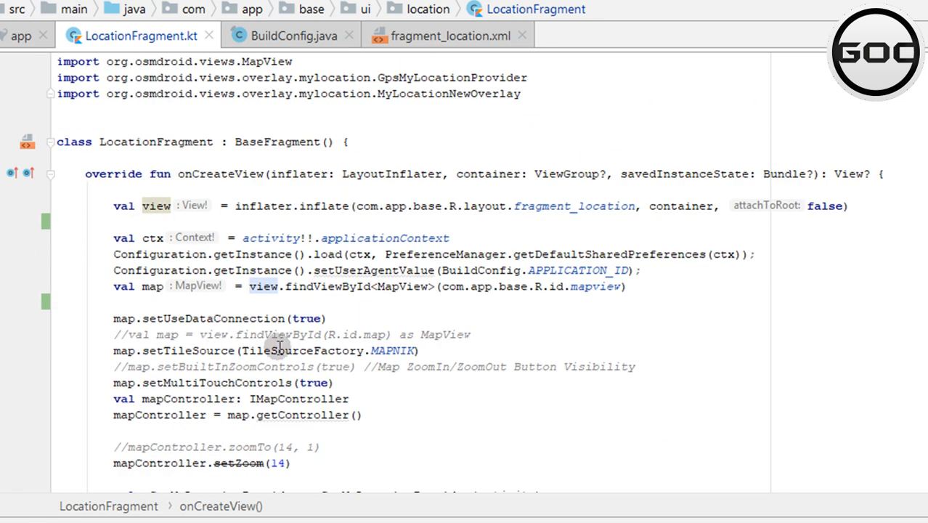
pyautogui.moveTo(371, 339)
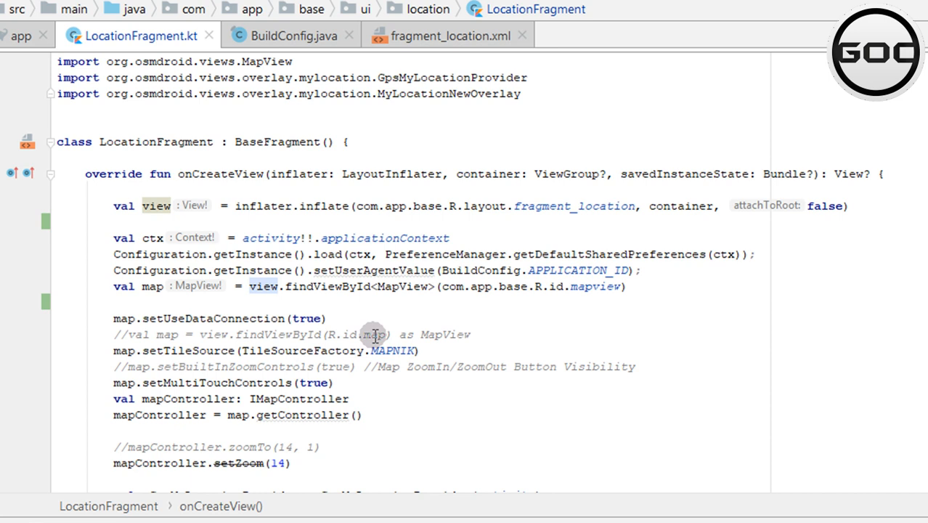
pyautogui.click(422, 350)
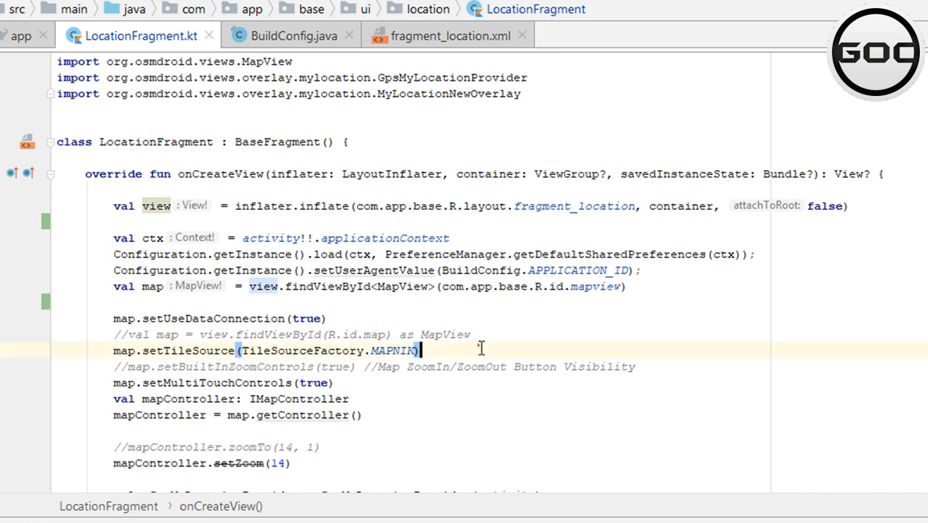
pyautogui.moveTo(528, 372)
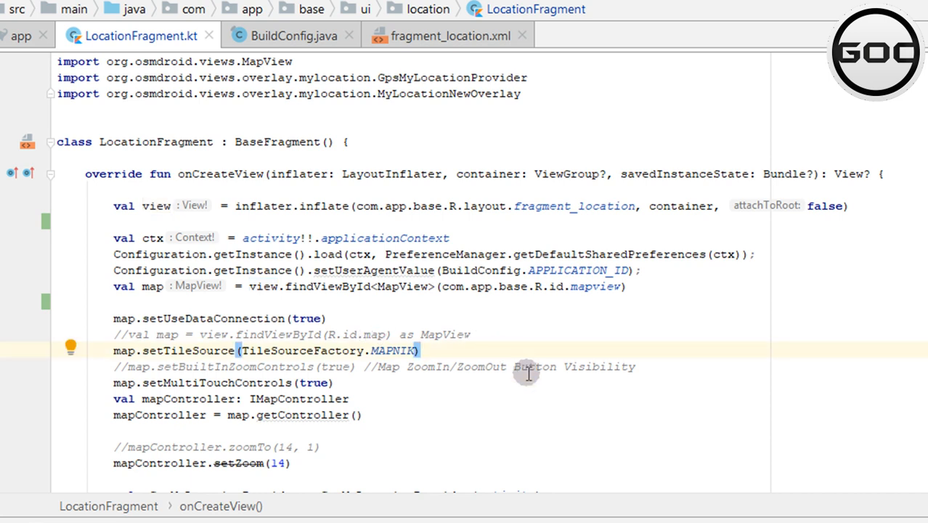